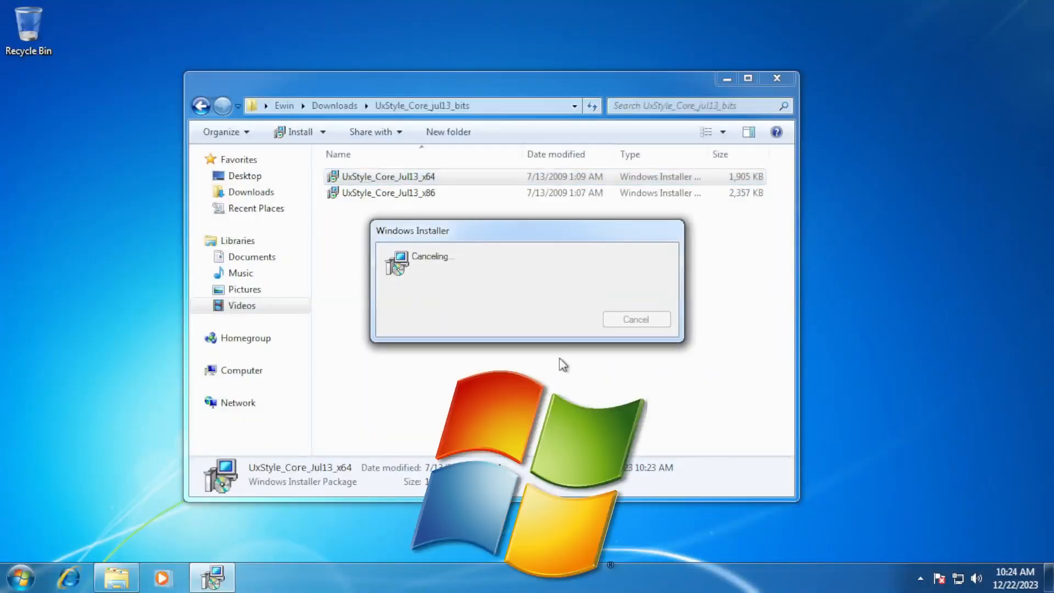
Run the UxStyle Core x86 installer, approve the UAC prompt, and complete setup
click(635, 319)
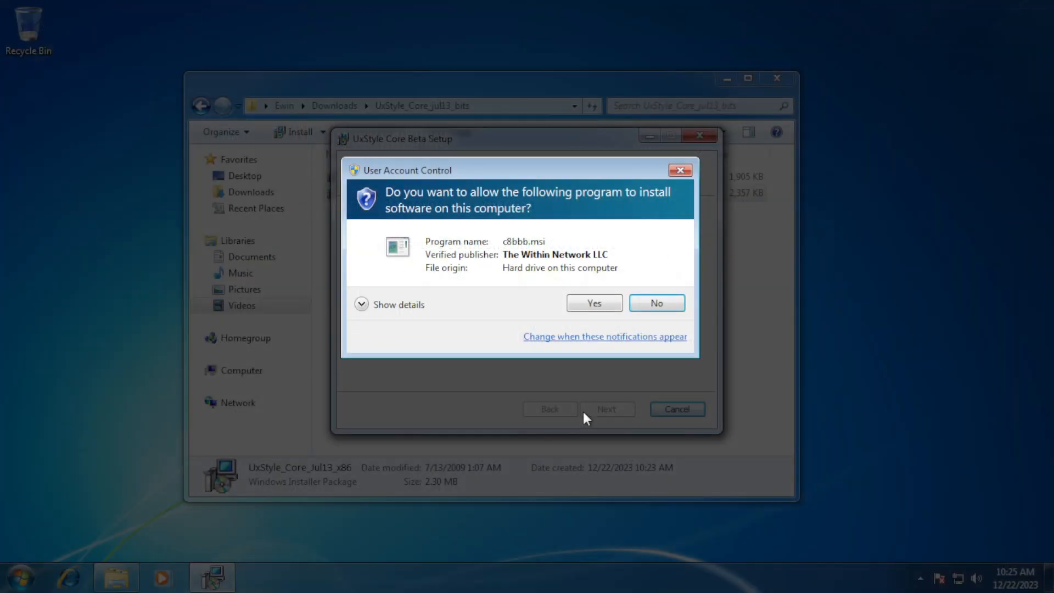
click(593, 302)
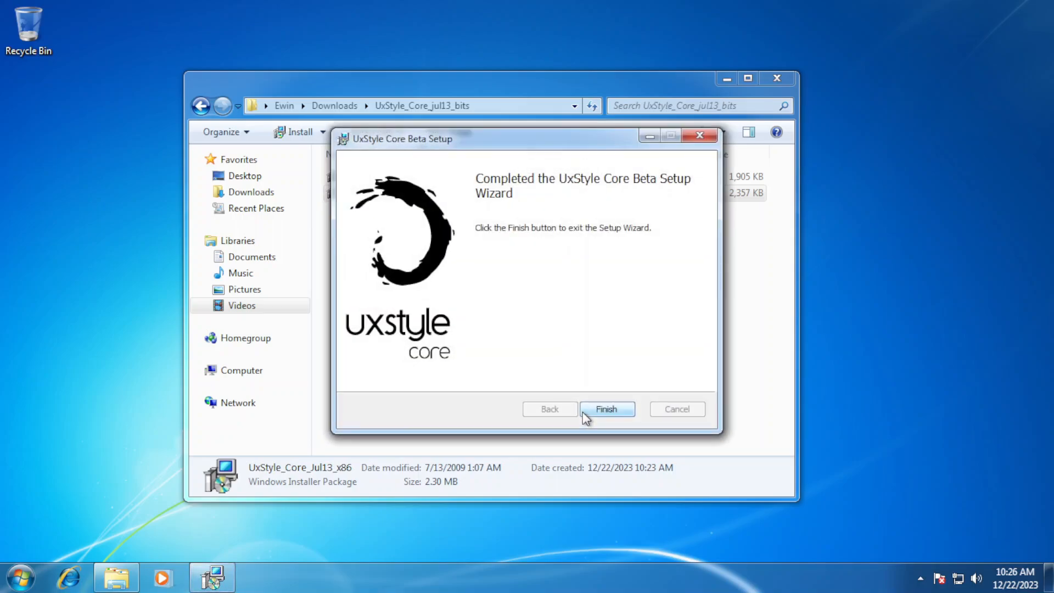
Close setup and select the theme in Windows 8~8.1 Themes > Start Menu With User Picture
click(606, 409)
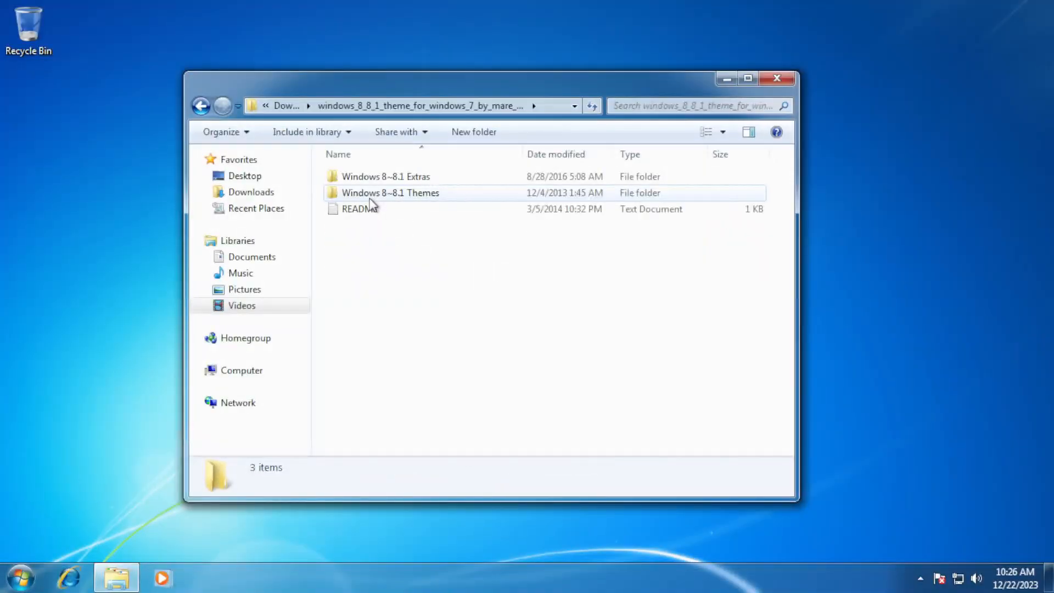
double_click(390, 193)
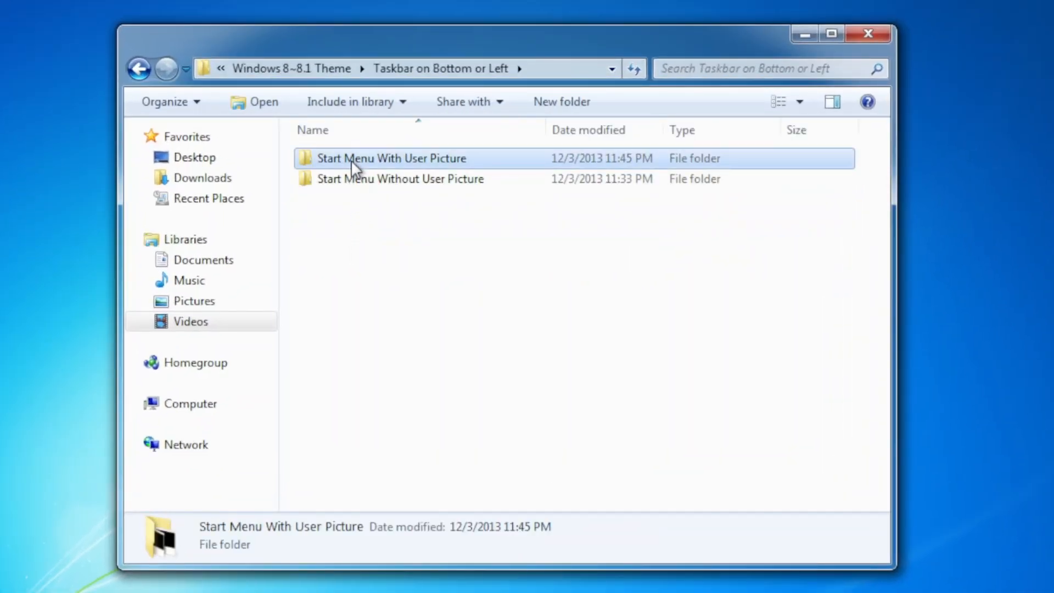
double_click(392, 158)
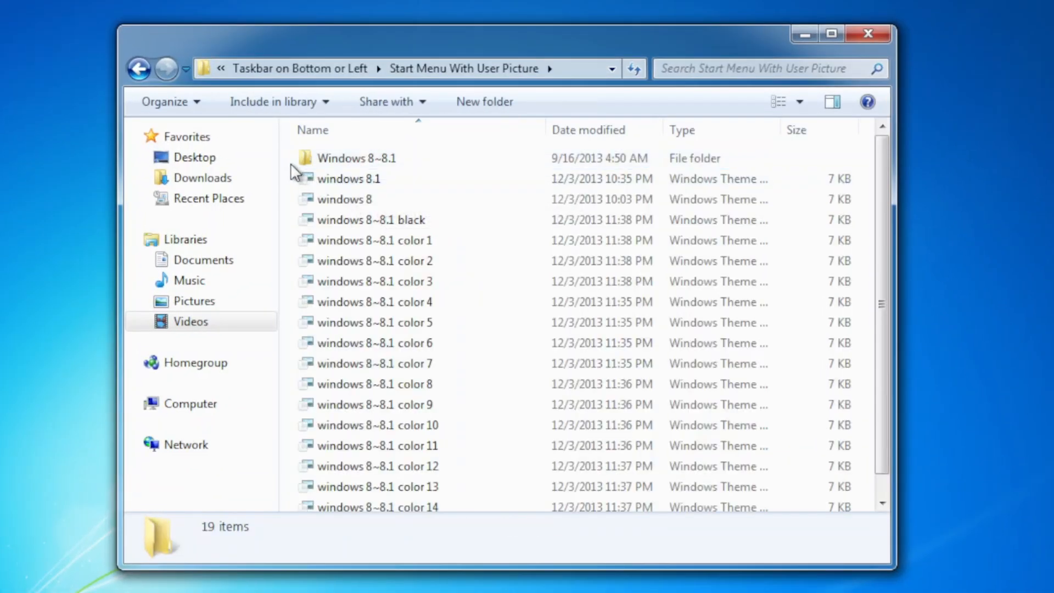
click(357, 158)
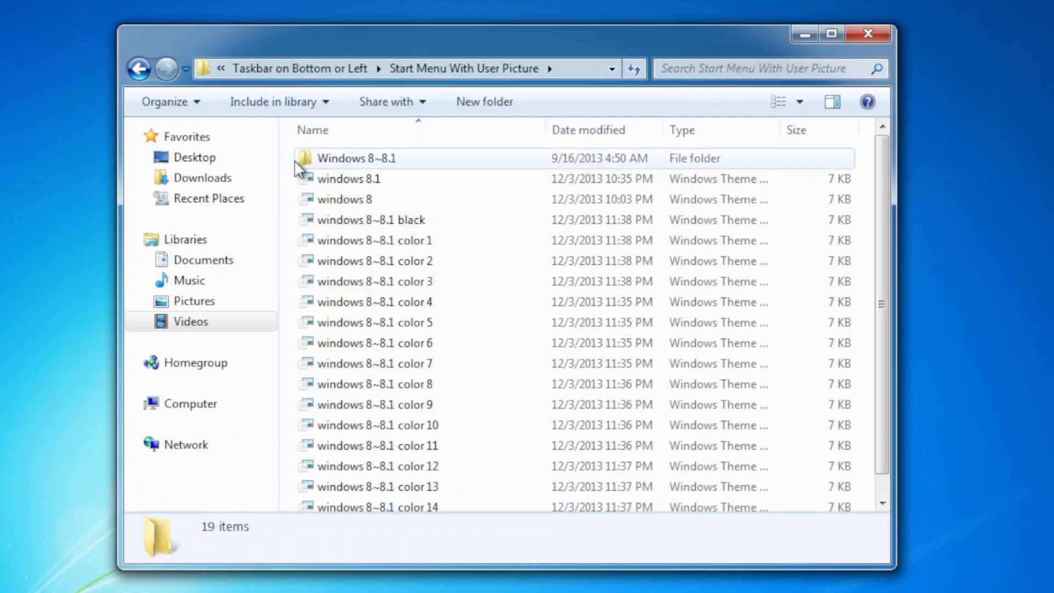
Copy all theme files into C:\Windows\Resources, opened through the Run box
key(ctrl+a)
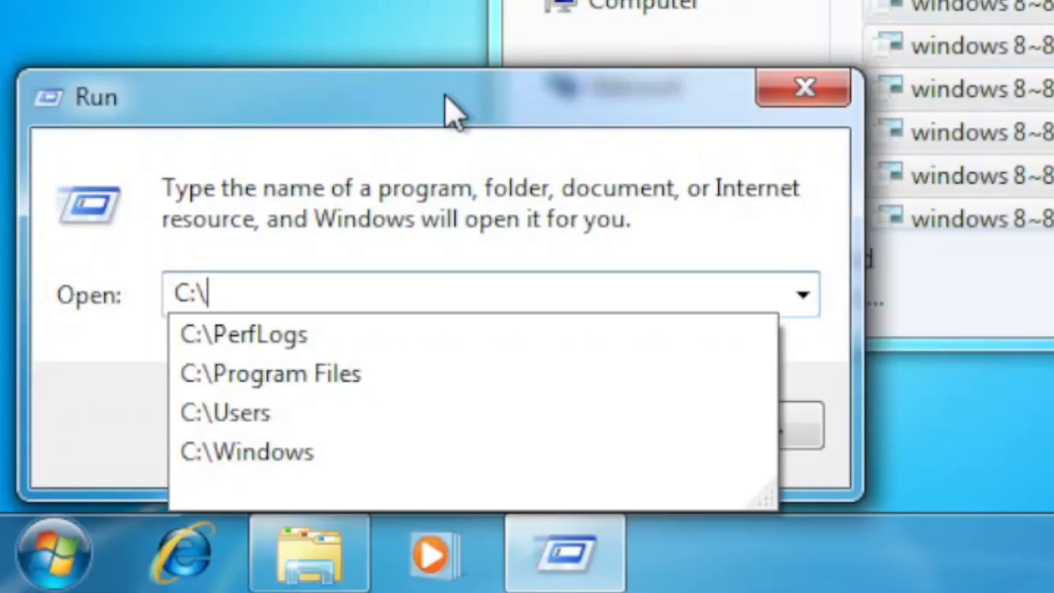
text(Windows\Resour)
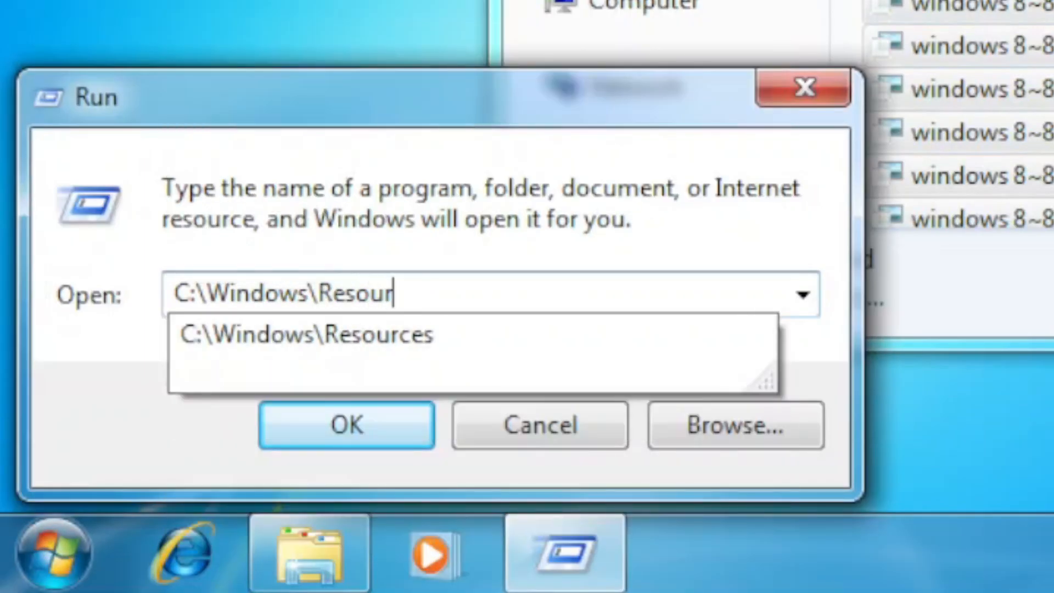
click(346, 425)
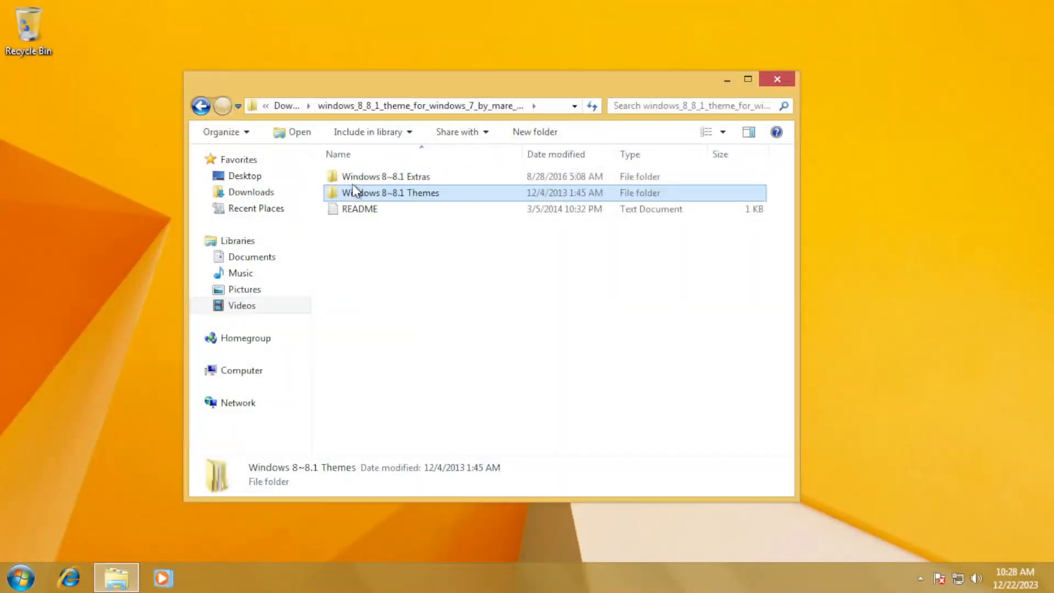
Leave the theme package folder and go to Downloads under Favorites
click(359, 335)
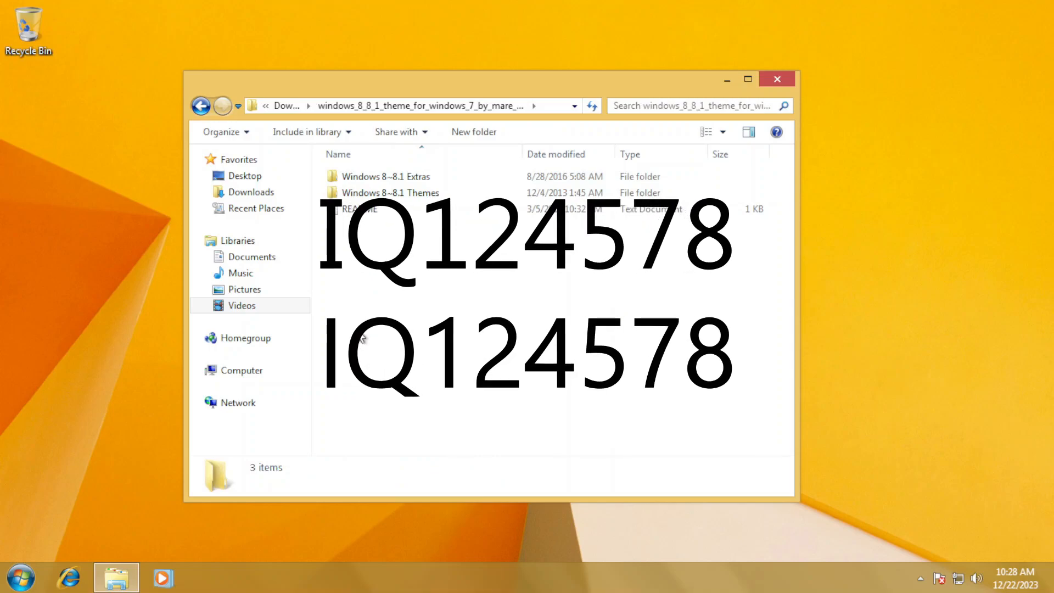
click(386, 176)
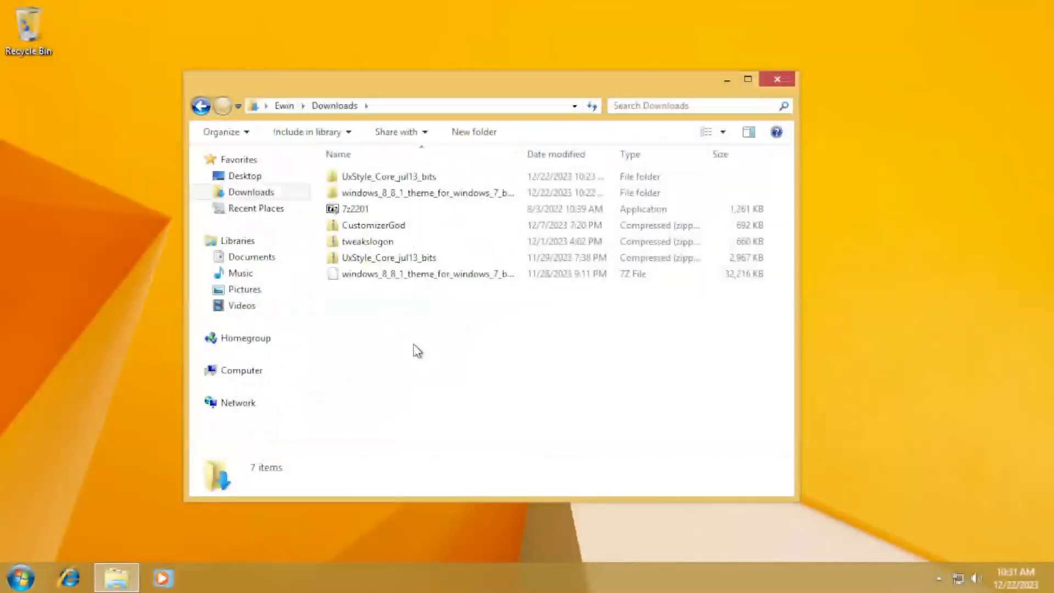
mouse_move(20, 577)
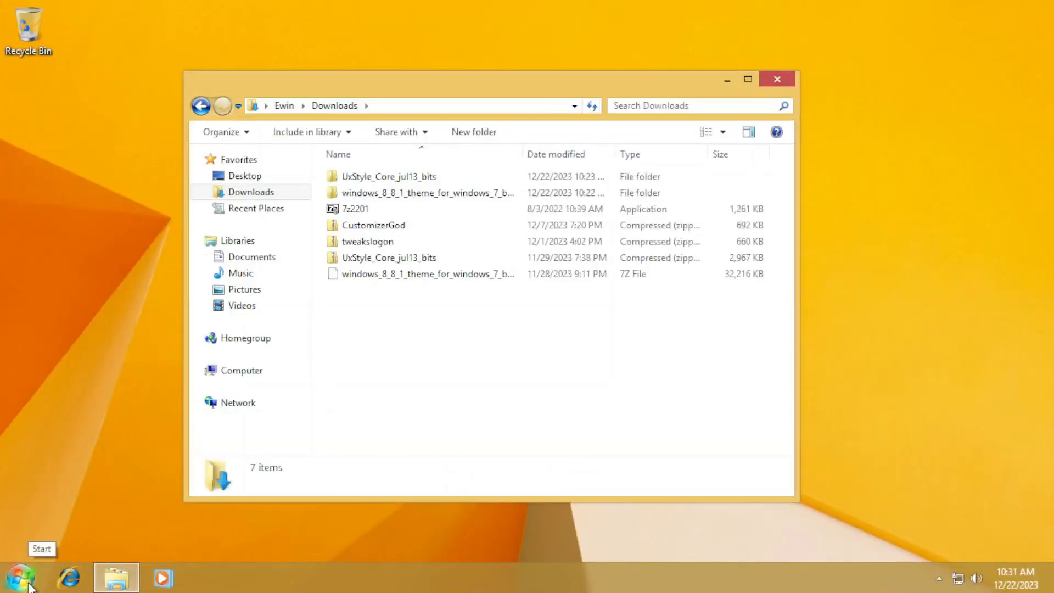
Extract the CustomizerGod zip and run CustomizerGod.exe, approving the UAC prompt
click(19, 577)
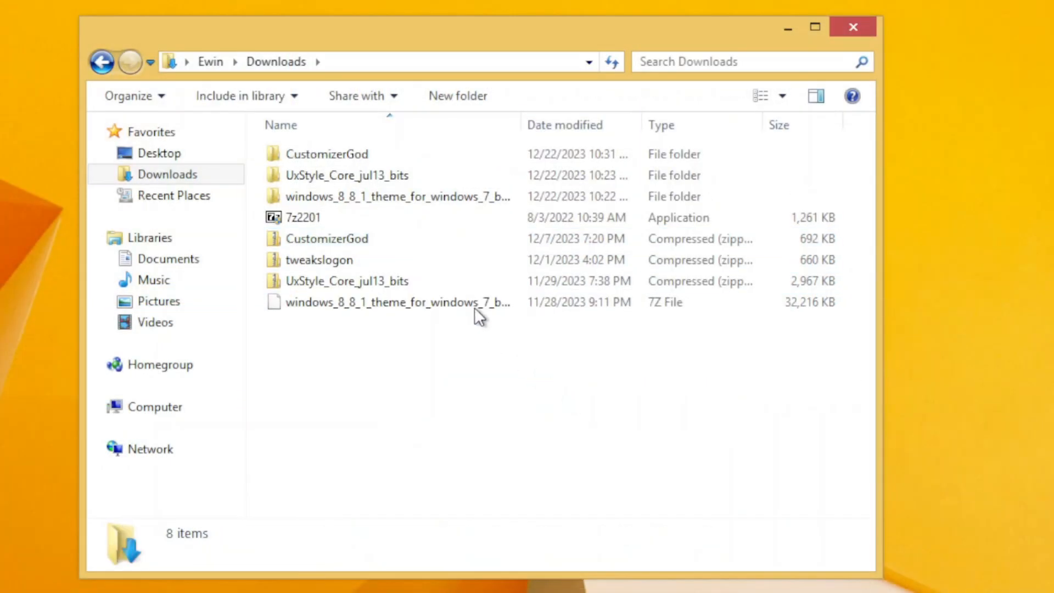
double_click(327, 153)
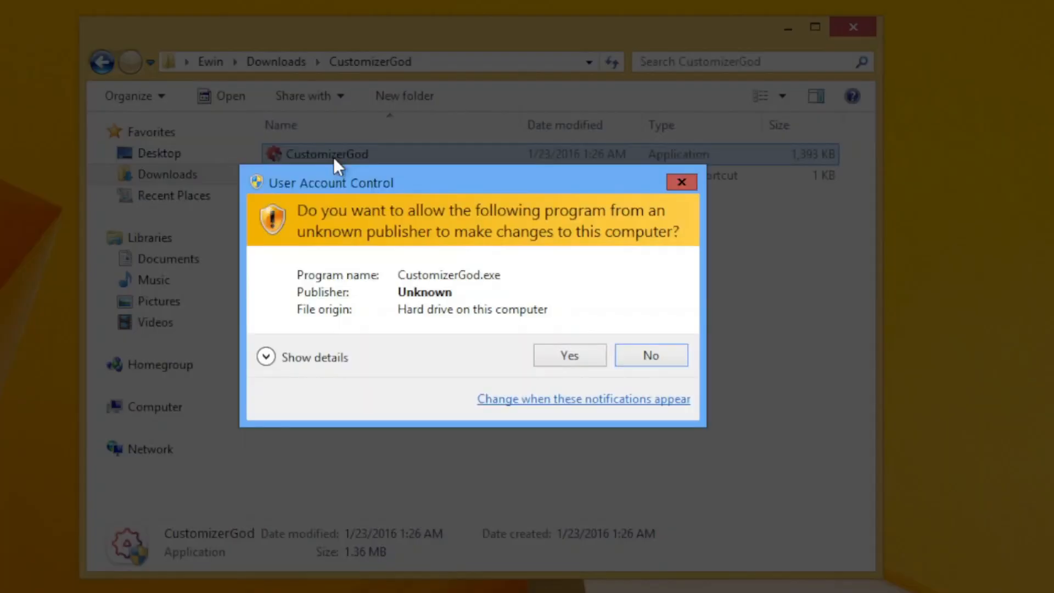
click(569, 355)
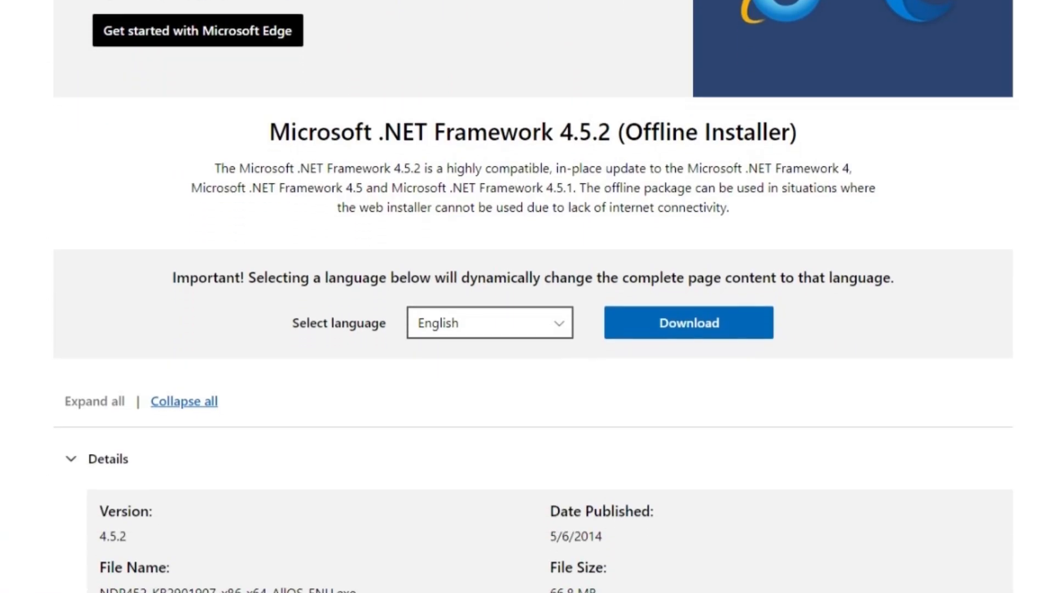
scroll(down, 3)
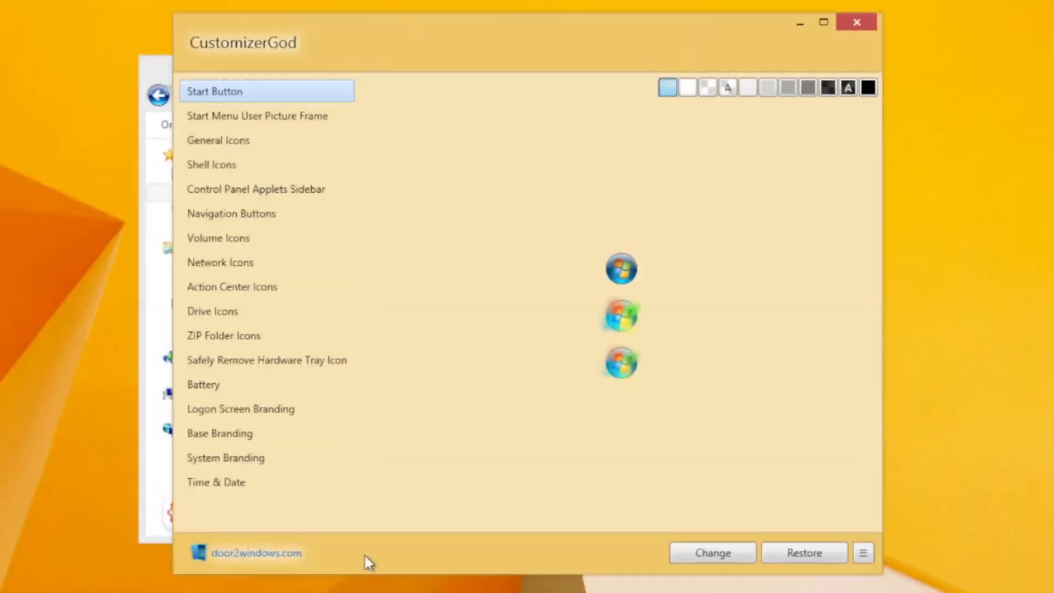
Change CustomizerGod's Start Button image to the Windows 8.1 start button and apply it
click(711, 553)
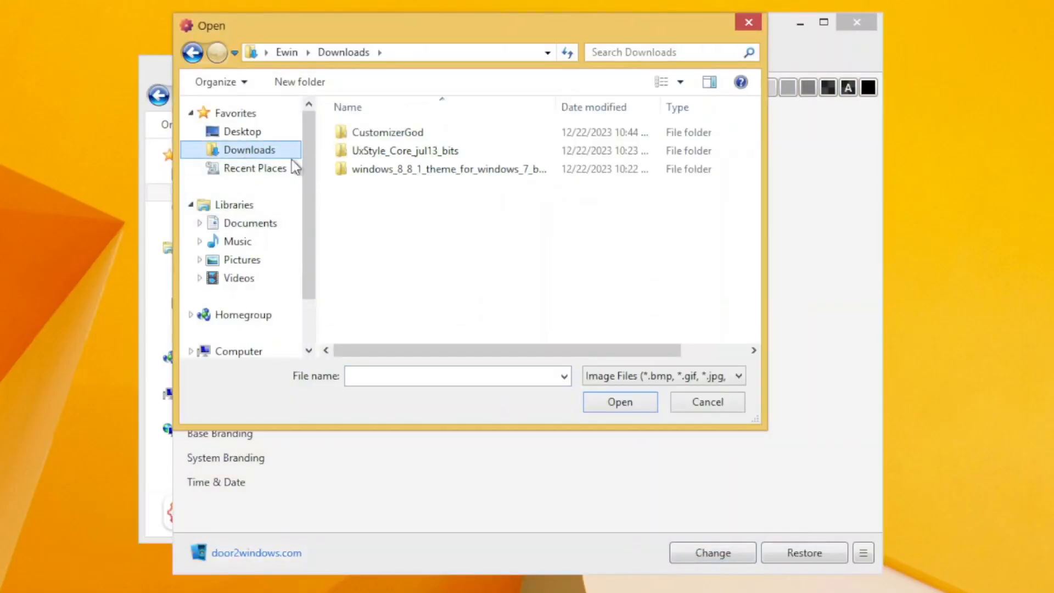
click(706, 401)
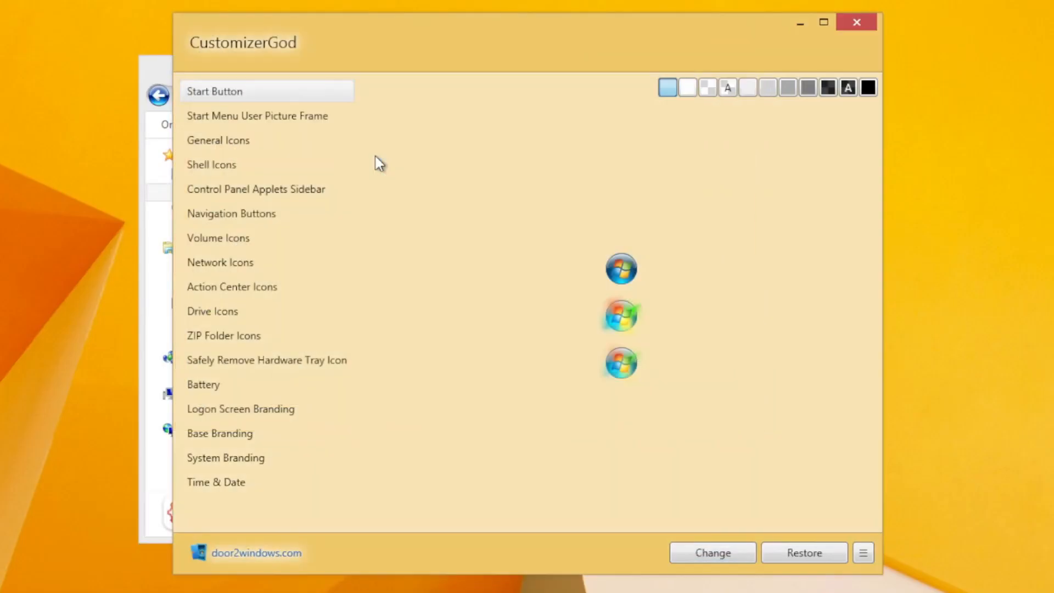
click(712, 553)
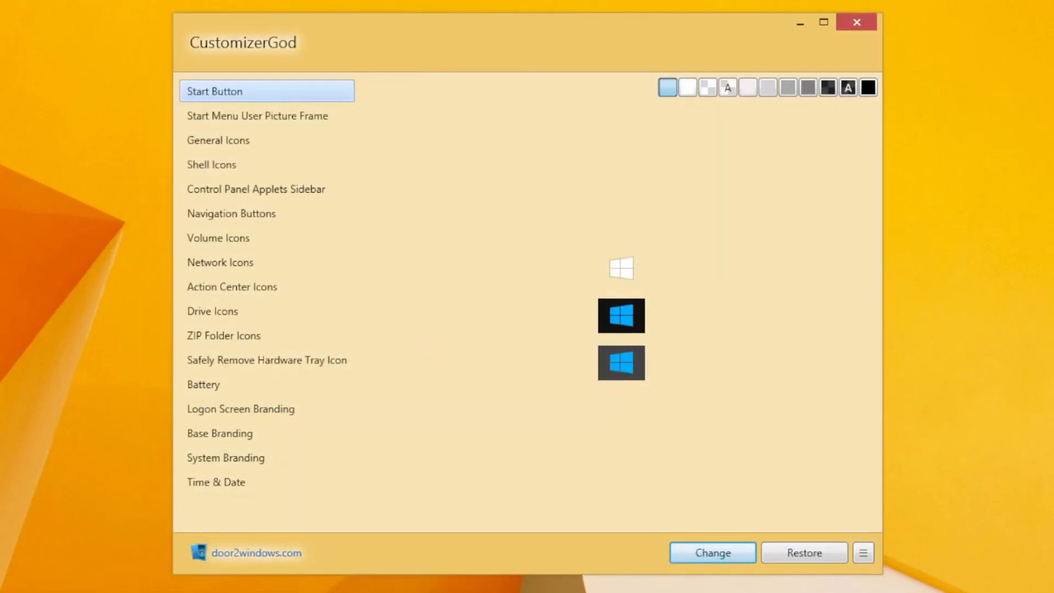
click(711, 553)
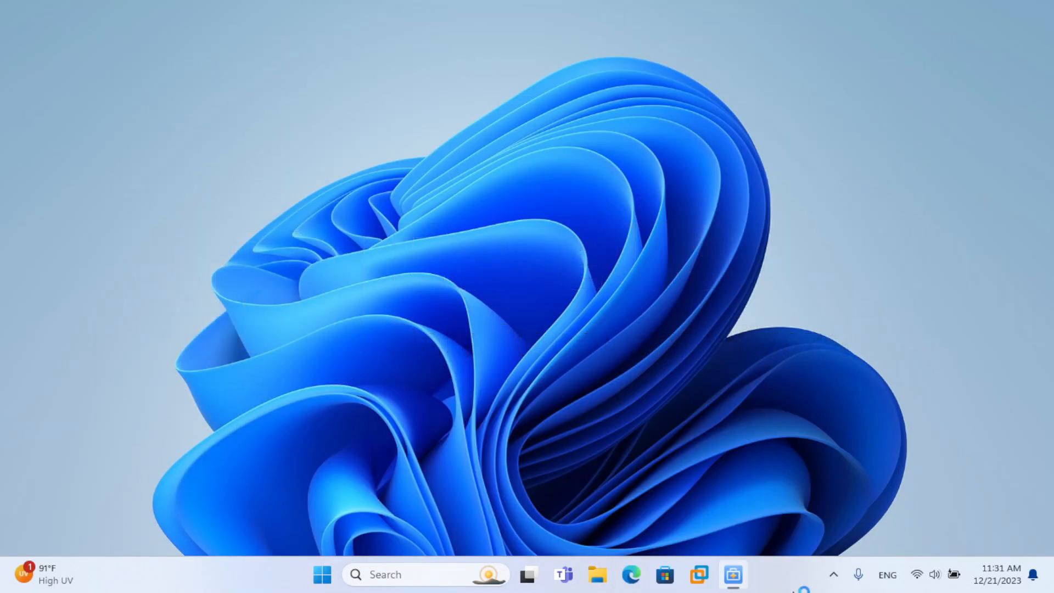
Format the raw drive, then open a recovered .mp4 with a chosen player
click(733, 575)
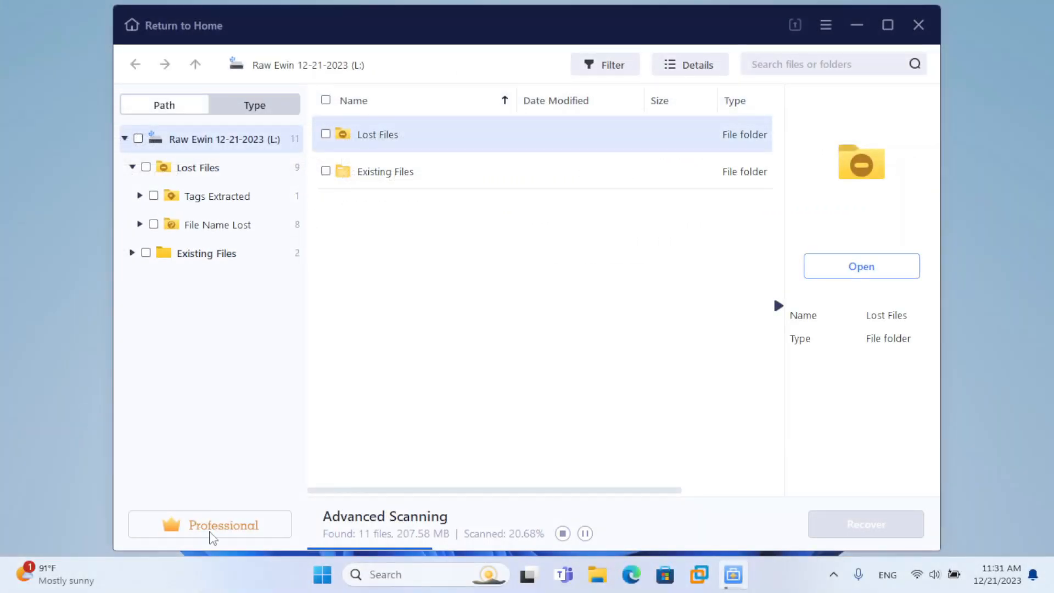
mouse_move(60, 281)
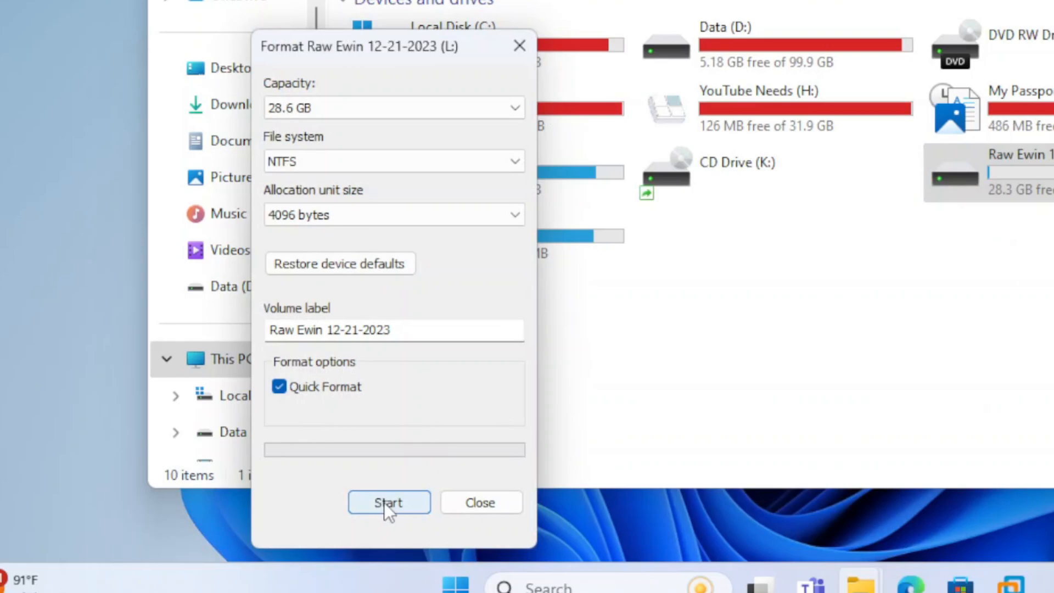
click(389, 502)
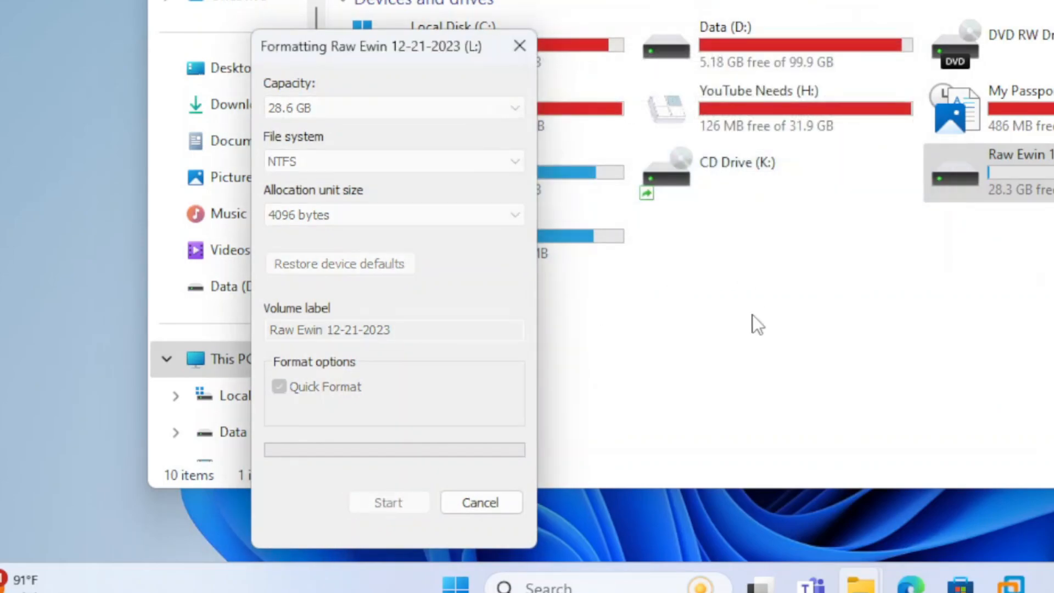
click(388, 502)
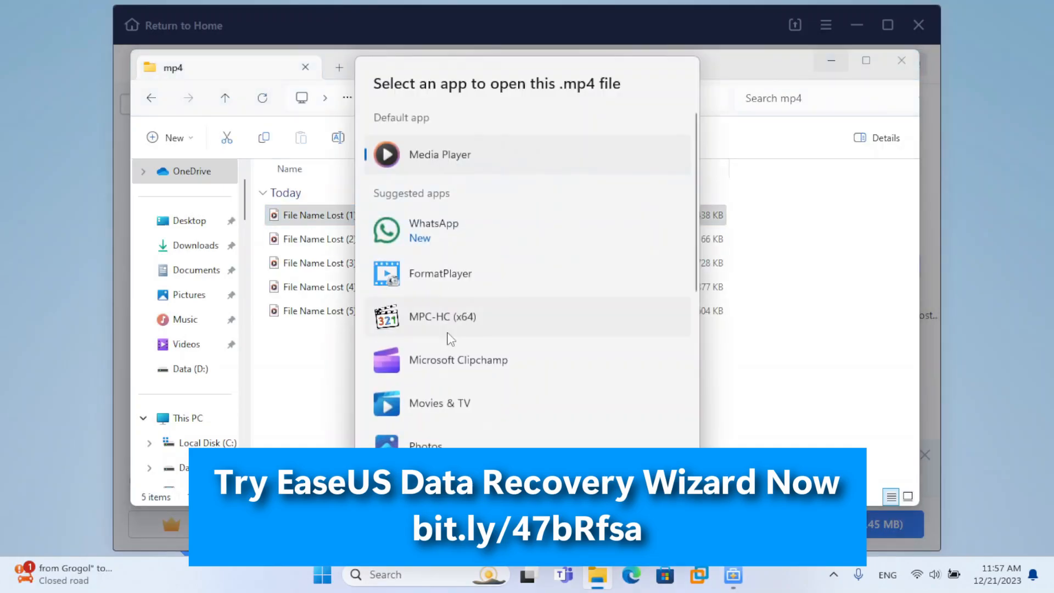
click(440, 155)
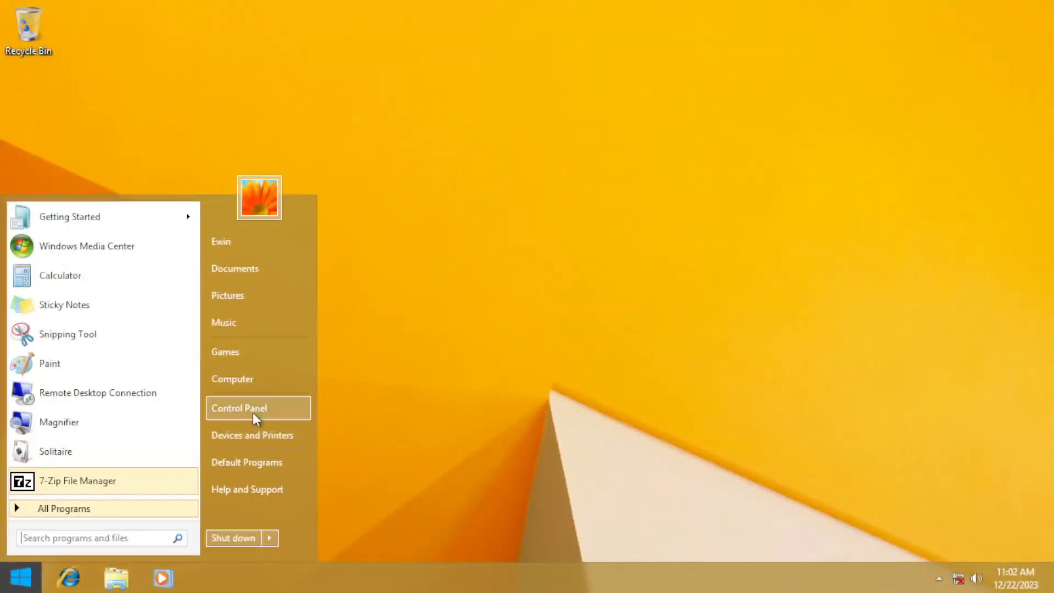
Open User Accounts in Control Panel and browse Windows 8~8.1 Extras for a user picture
click(239, 408)
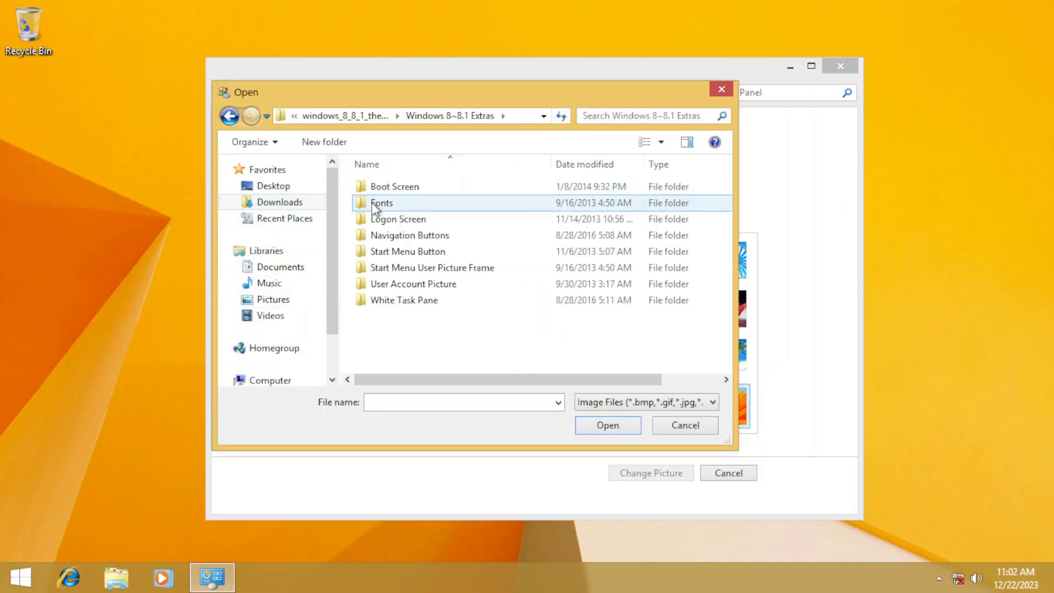
click(685, 425)
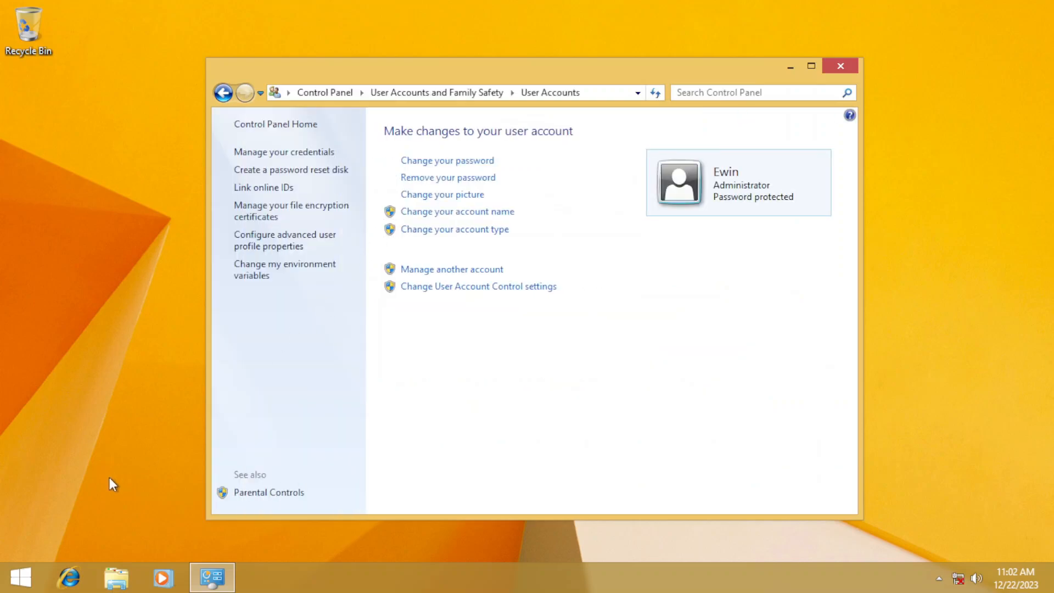
click(20, 577)
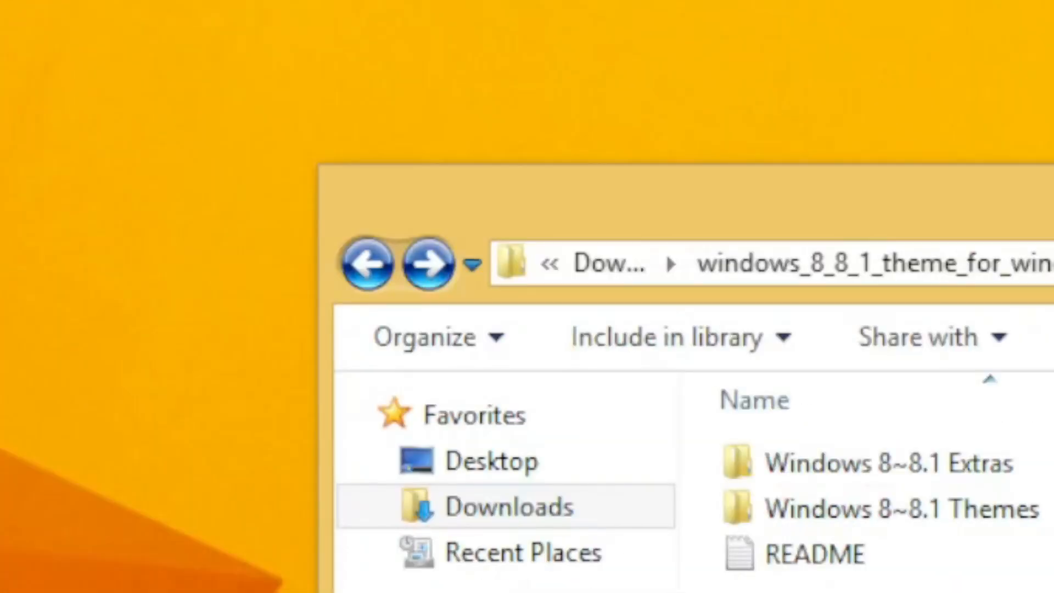
Take ownership of ExplorerFrame.dll in C:\Windows\System32
text(C:\W)
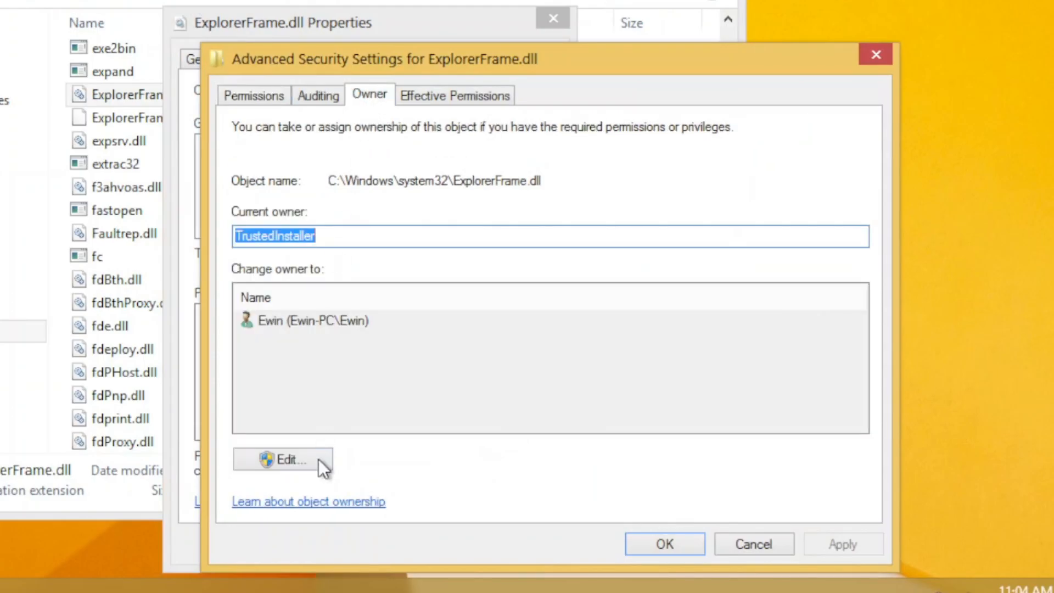
click(283, 460)
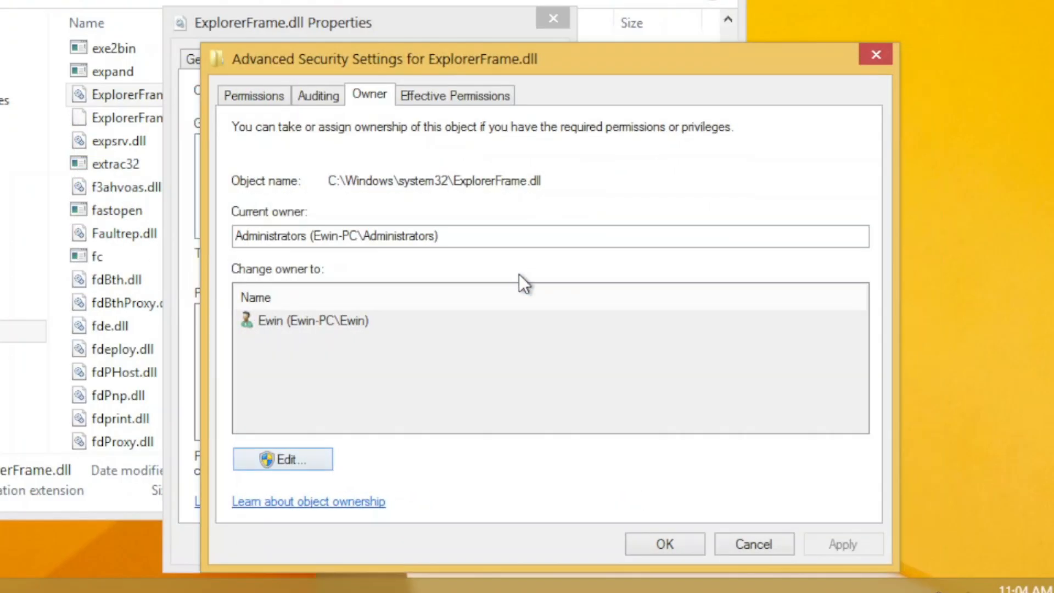
click(664, 543)
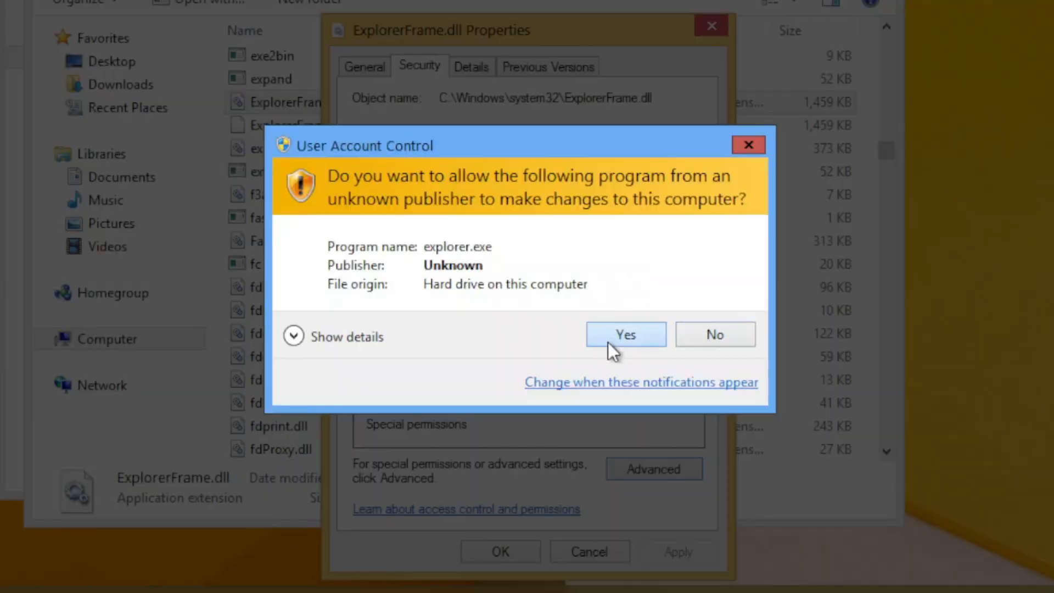
click(625, 334)
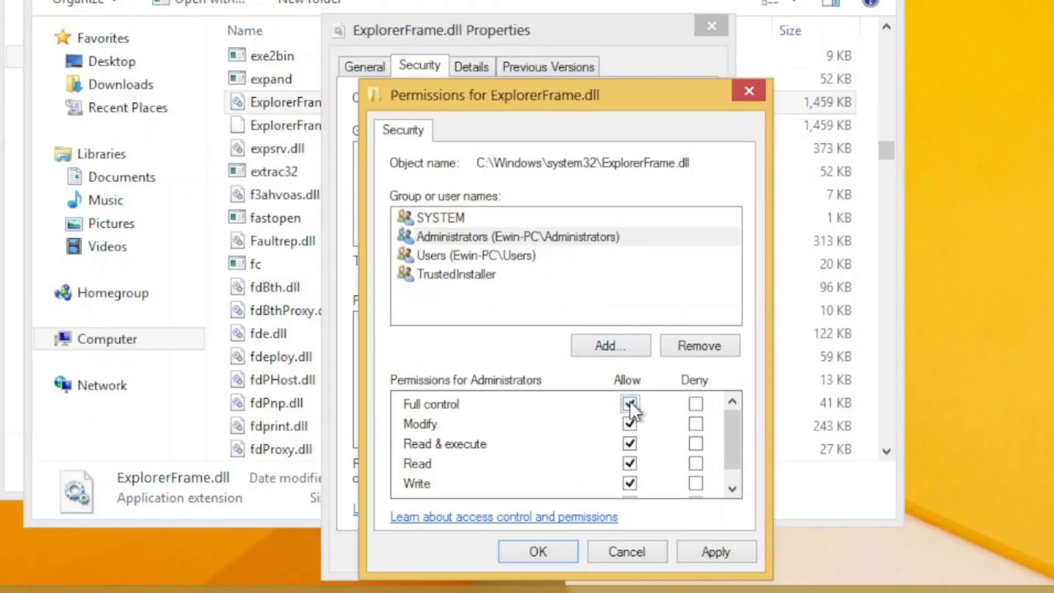
Give your user account full control of ExplorerFrame.dll and rename the original file
click(608, 345)
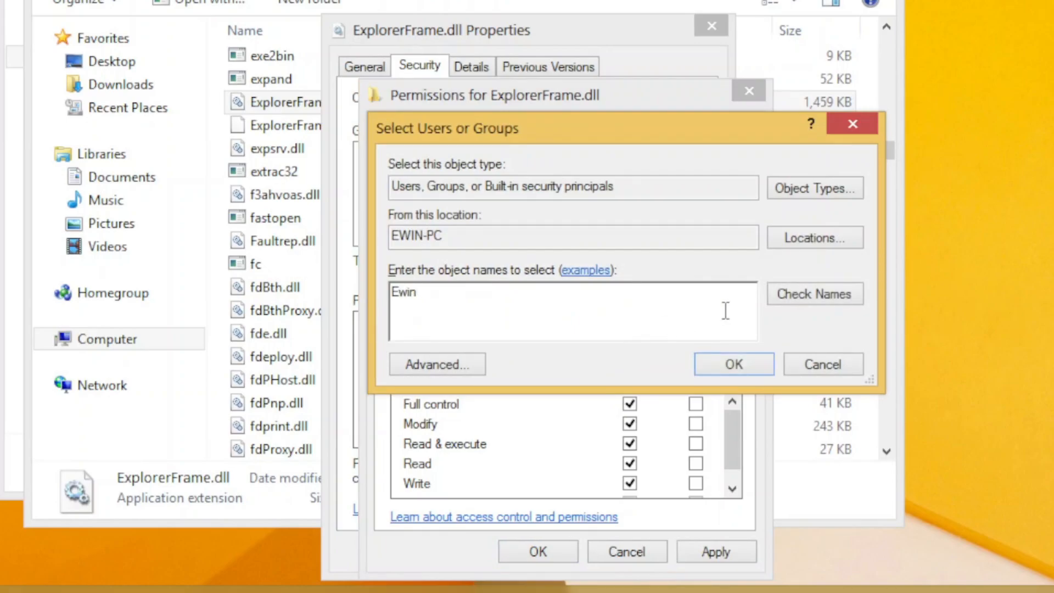
click(732, 363)
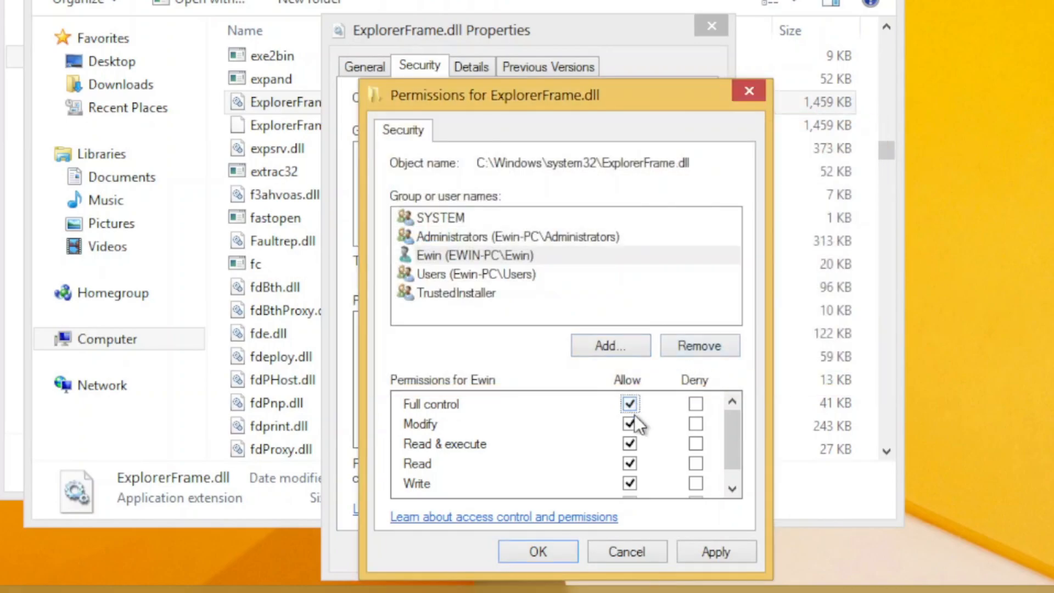
click(537, 551)
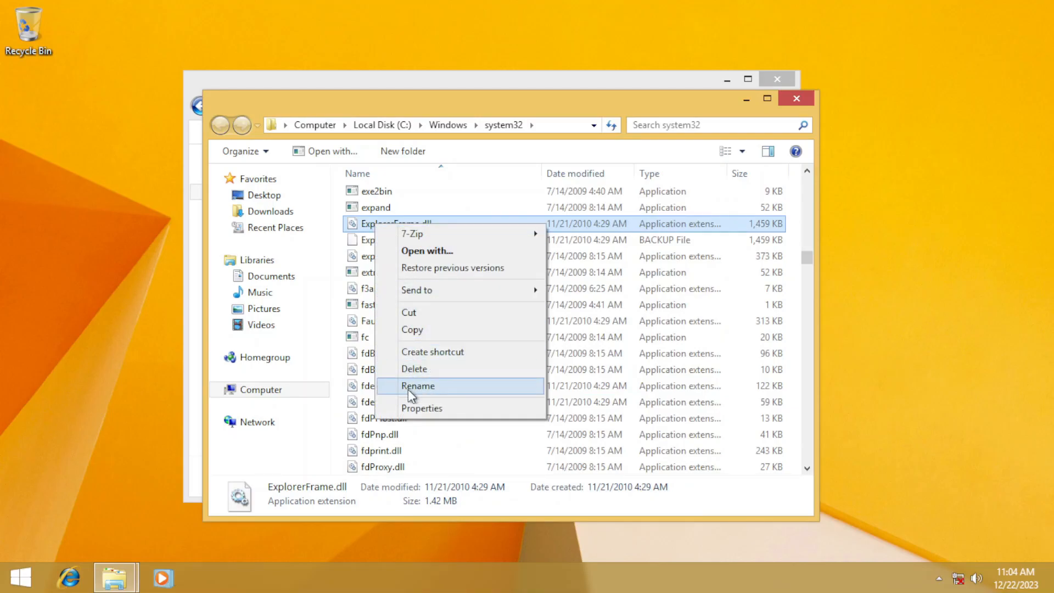
click(418, 385)
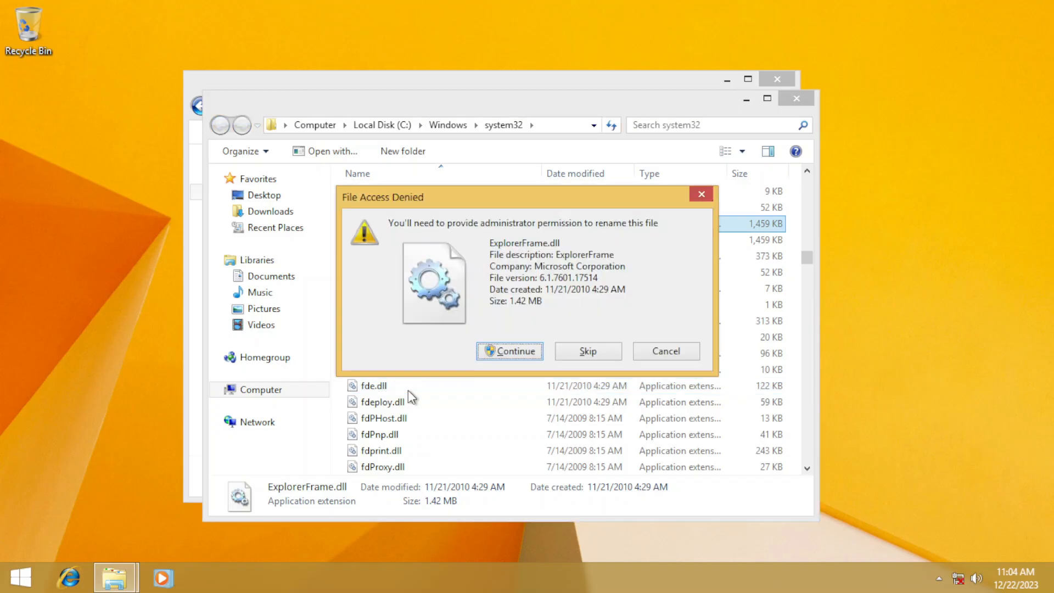
right_click(377, 176)
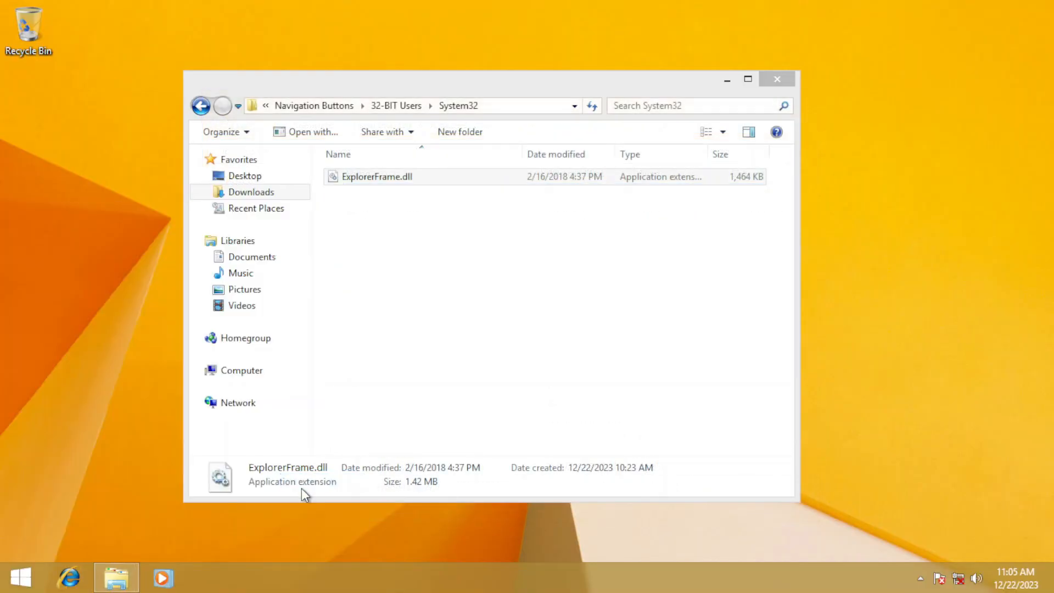
Check the flat navigation buttons in the Downloads theme folder, then open Control Panel
click(237, 240)
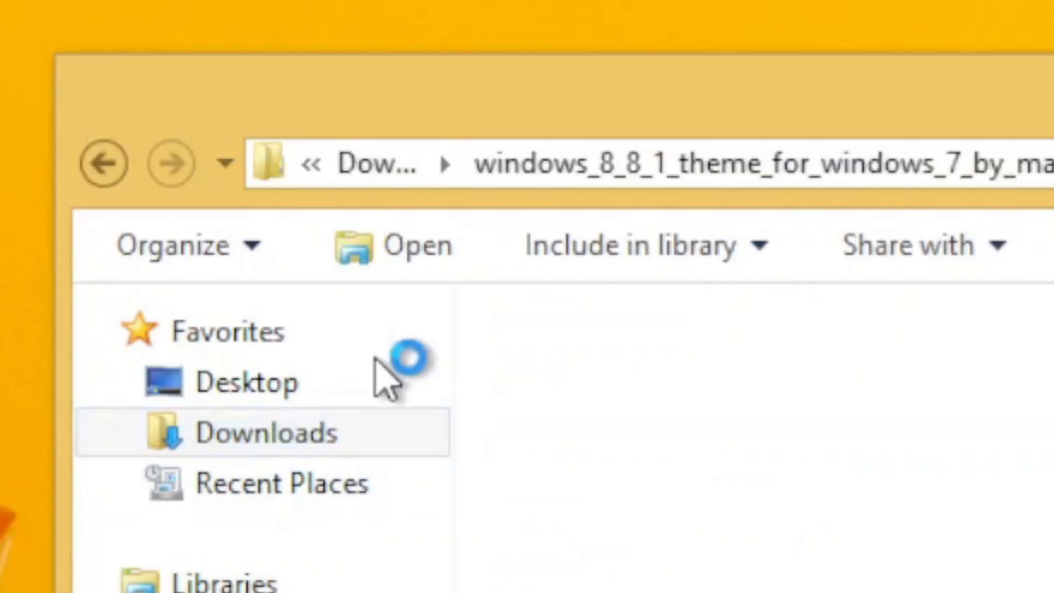
click(20, 577)
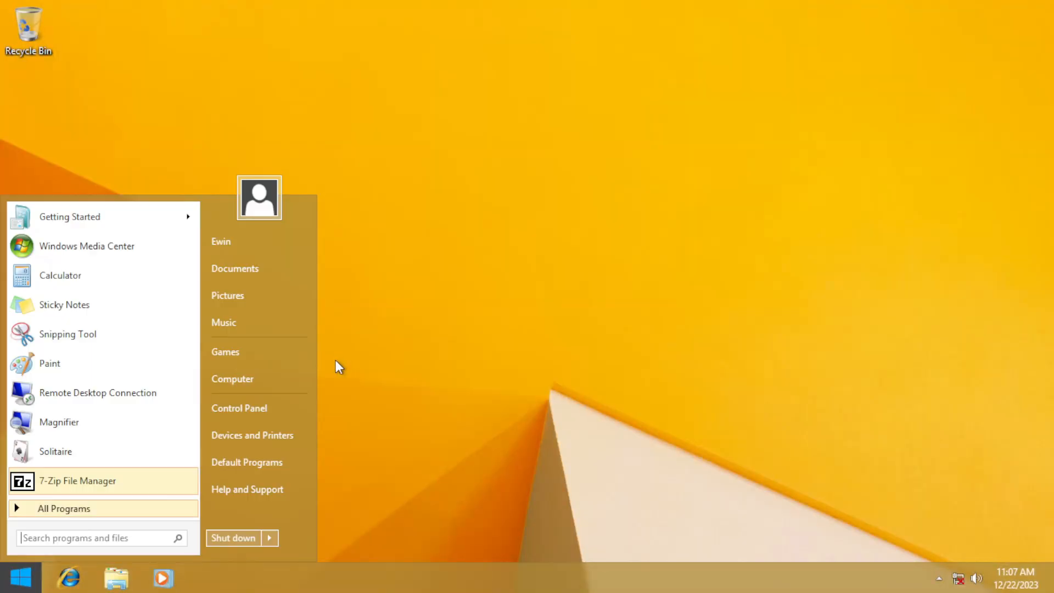
click(239, 408)
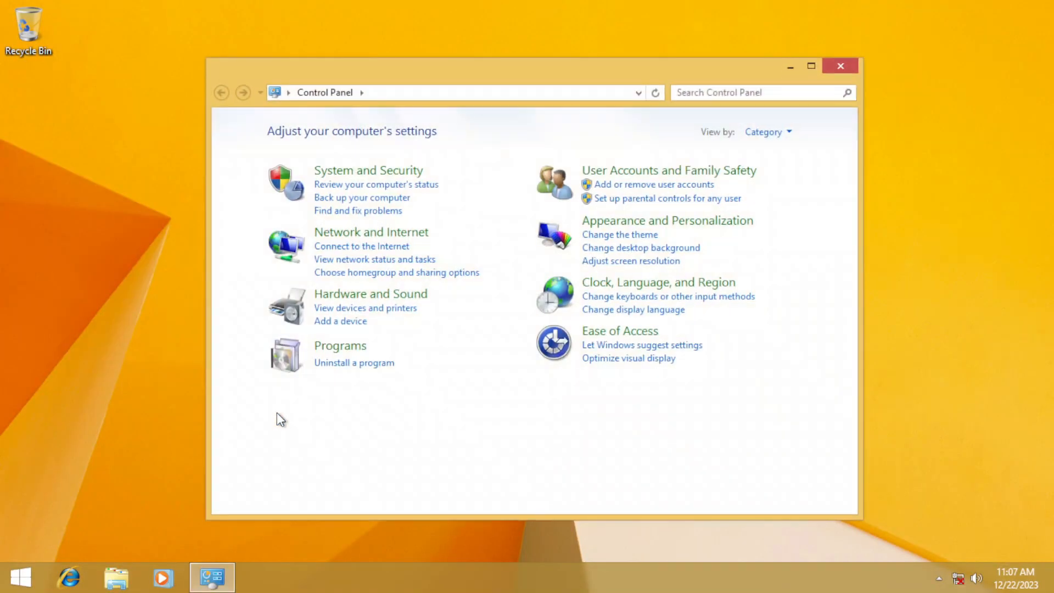
click(667, 220)
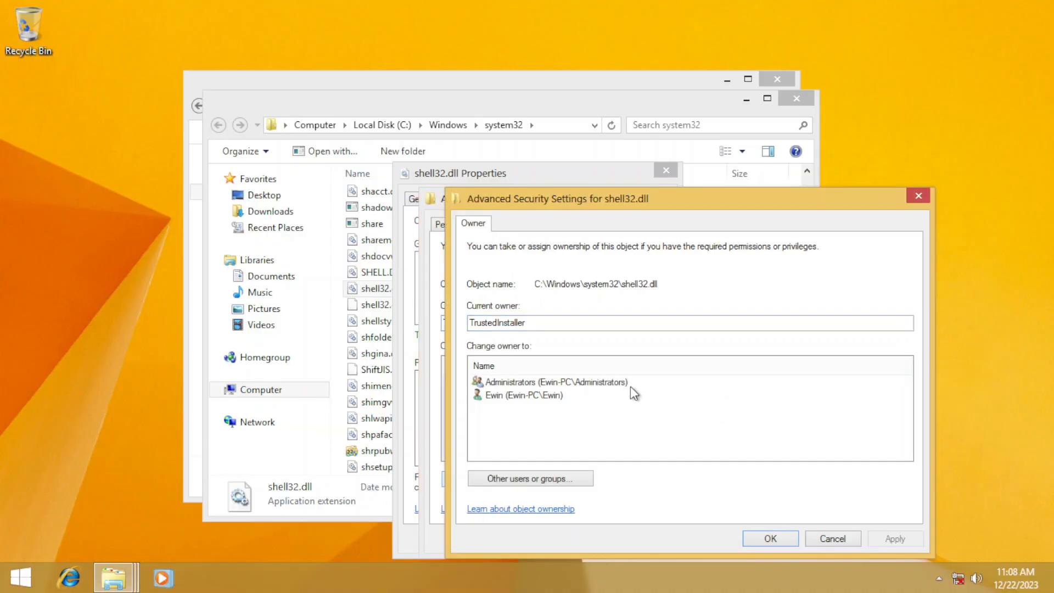
Assign a new owner to shell32.dll in its advanced security settings
click(530, 479)
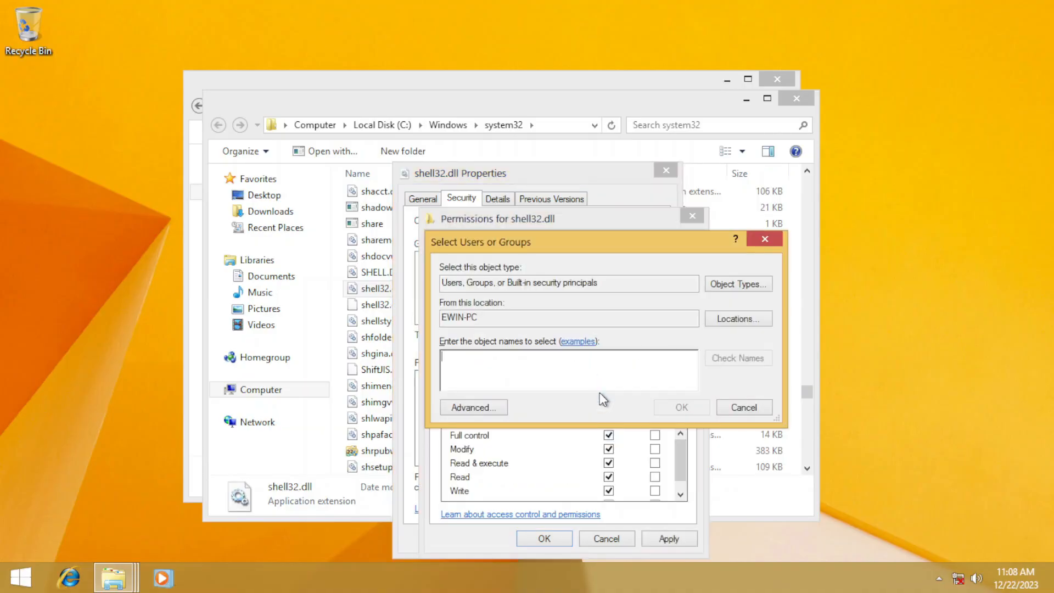
click(743, 407)
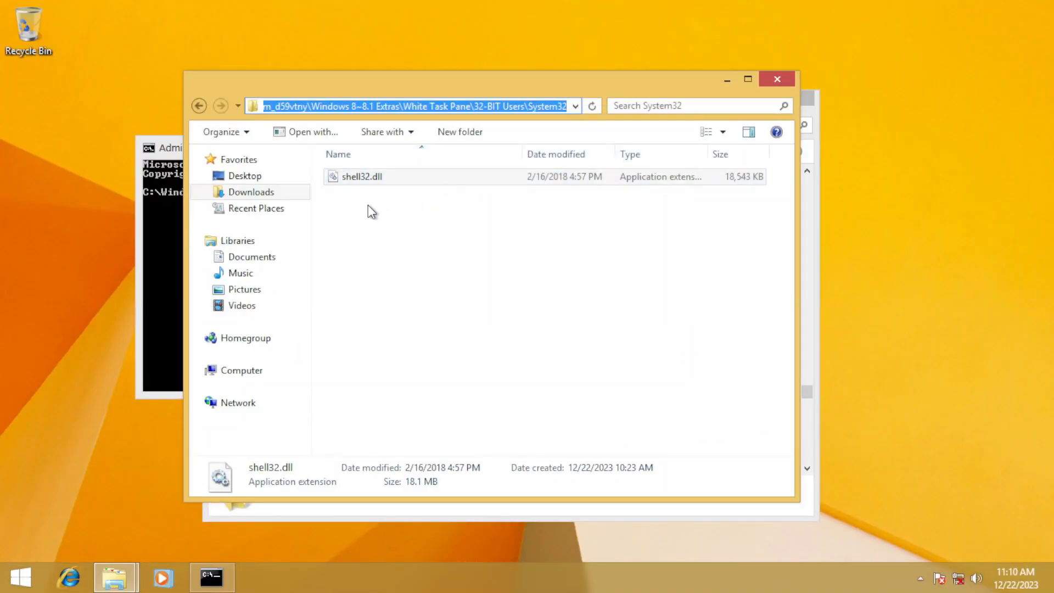
Copy the theme's White Task Pane shell32.dll to C:\Windows\system32 and restart to the logon screen
click(210, 577)
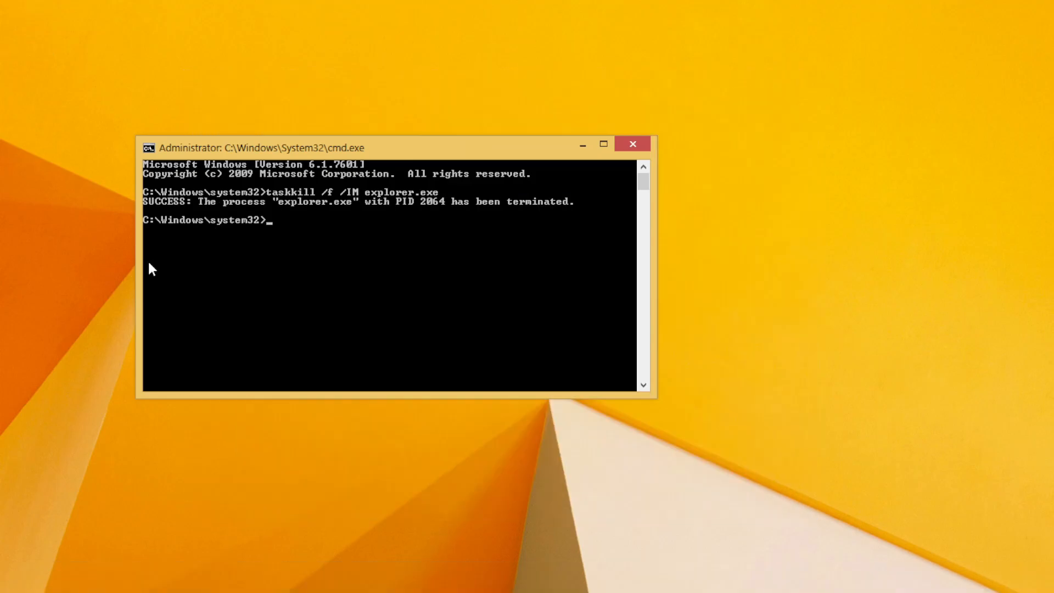
text(copy ")
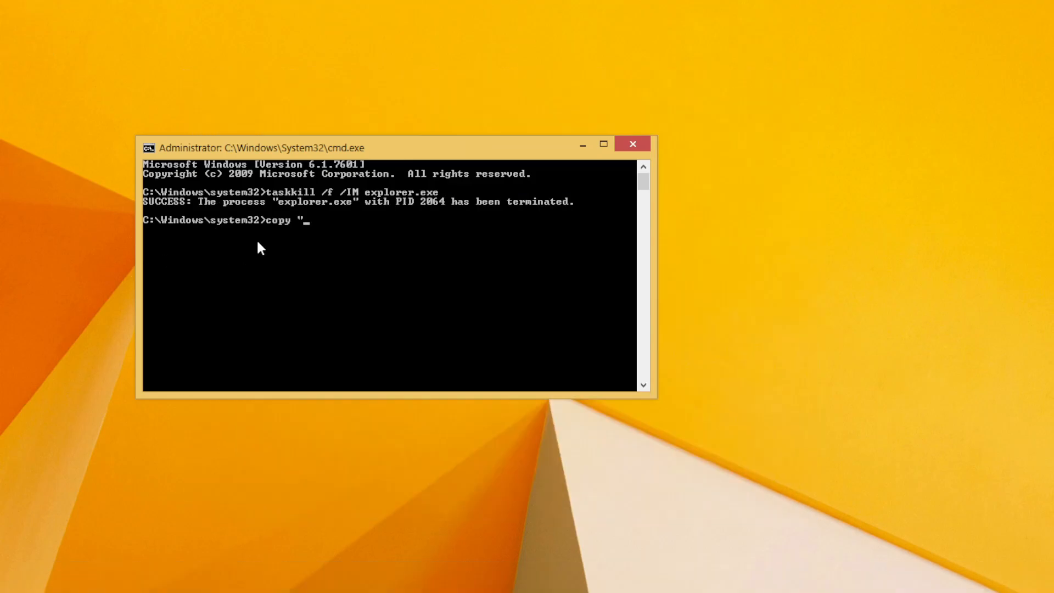
right_click(320, 269)
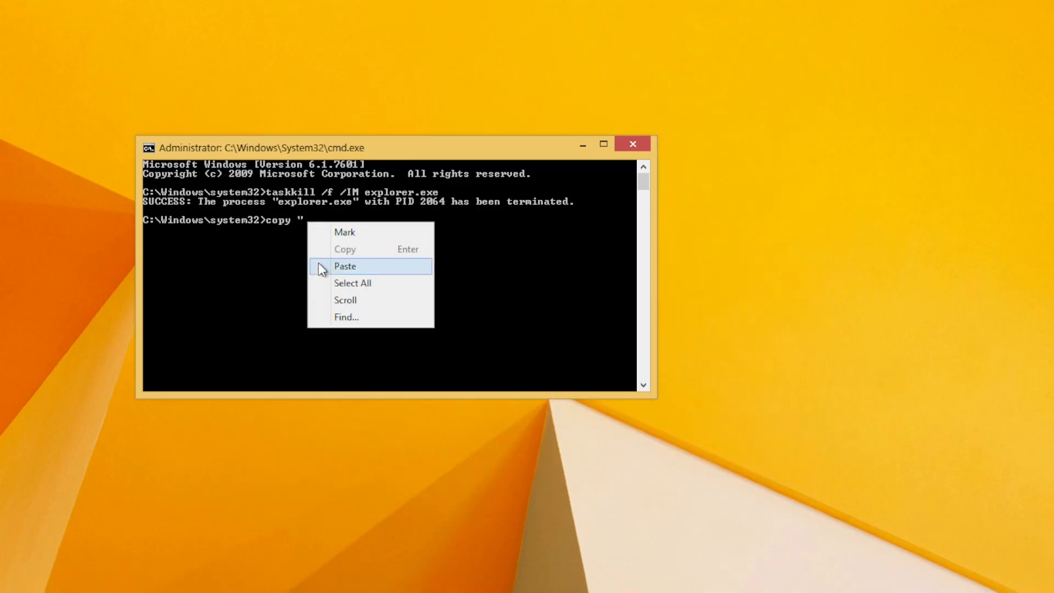
click(345, 266)
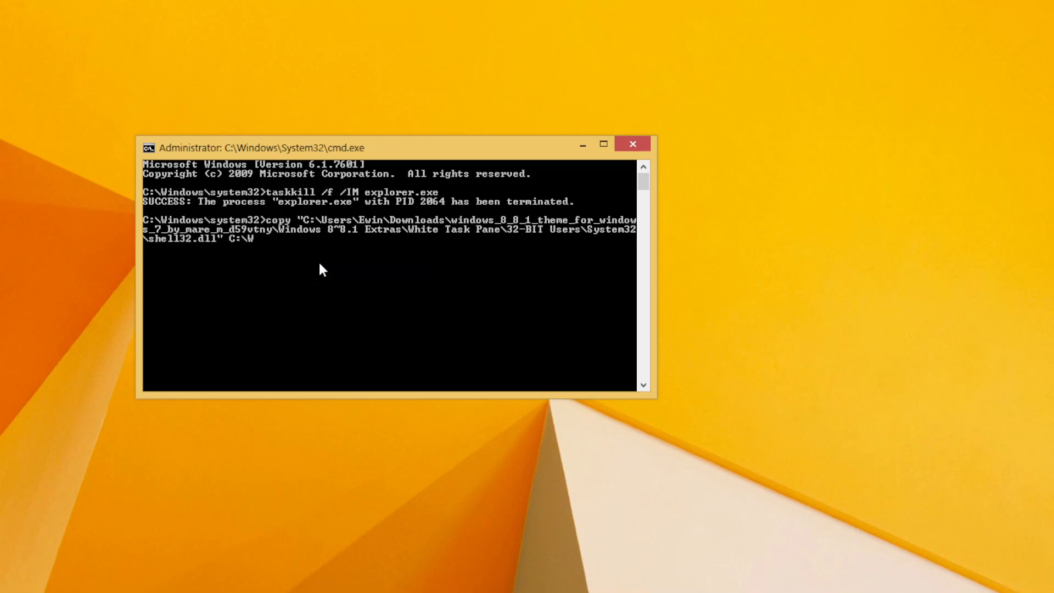
text(indows\system32\shell32.dll)
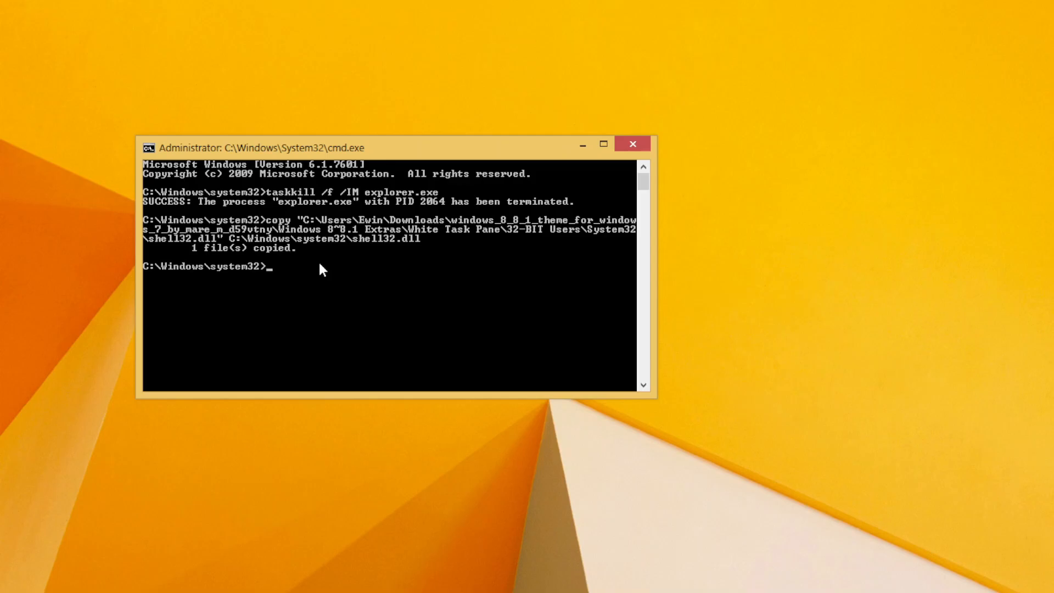
text(explorer)
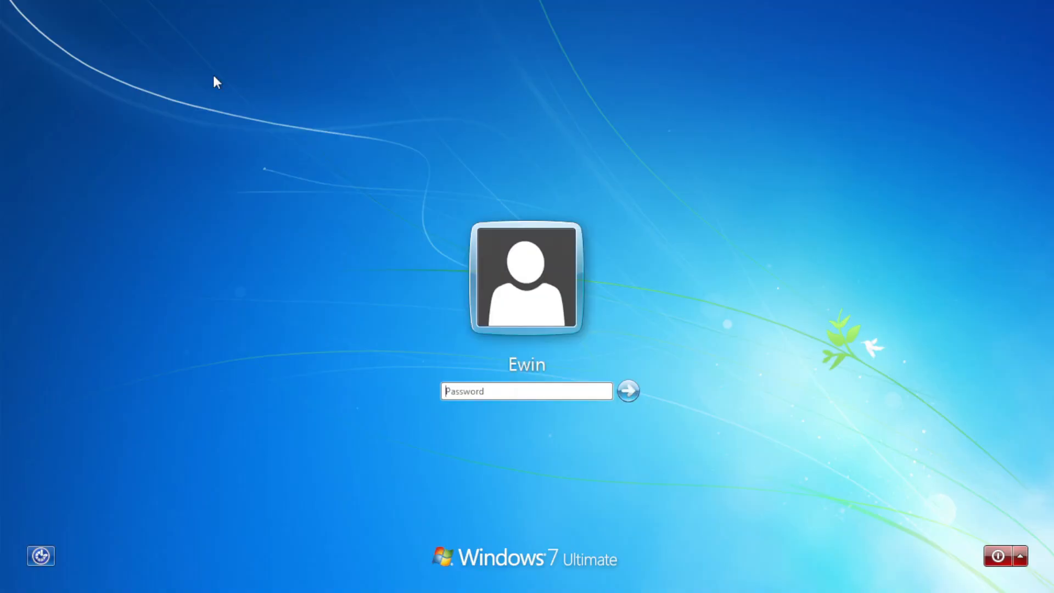
Sign in, then open authui.dll's advanced ownership settings and approve the administrator prompt
text(password)
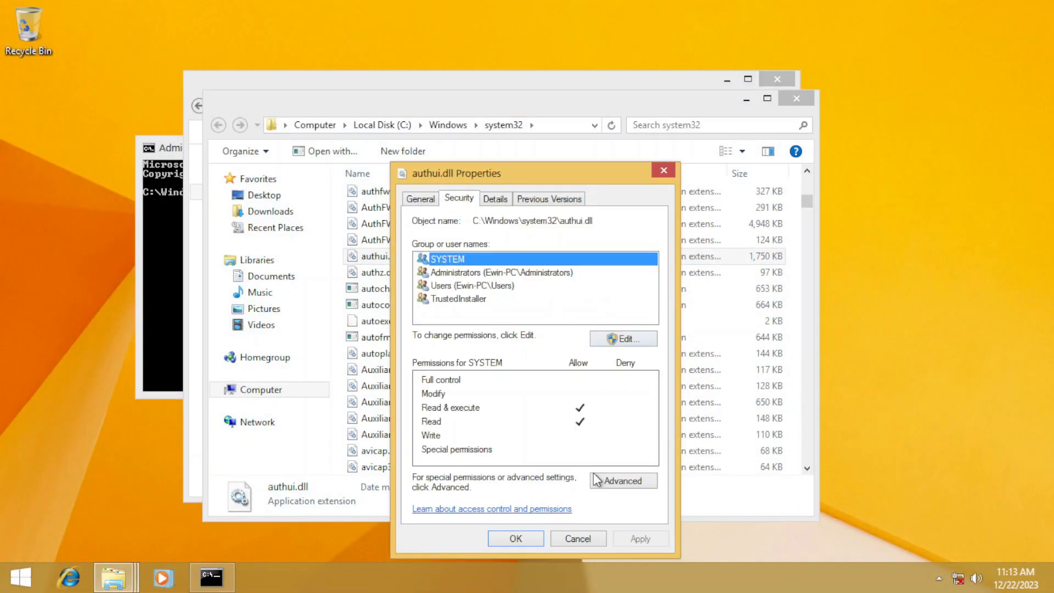
click(621, 479)
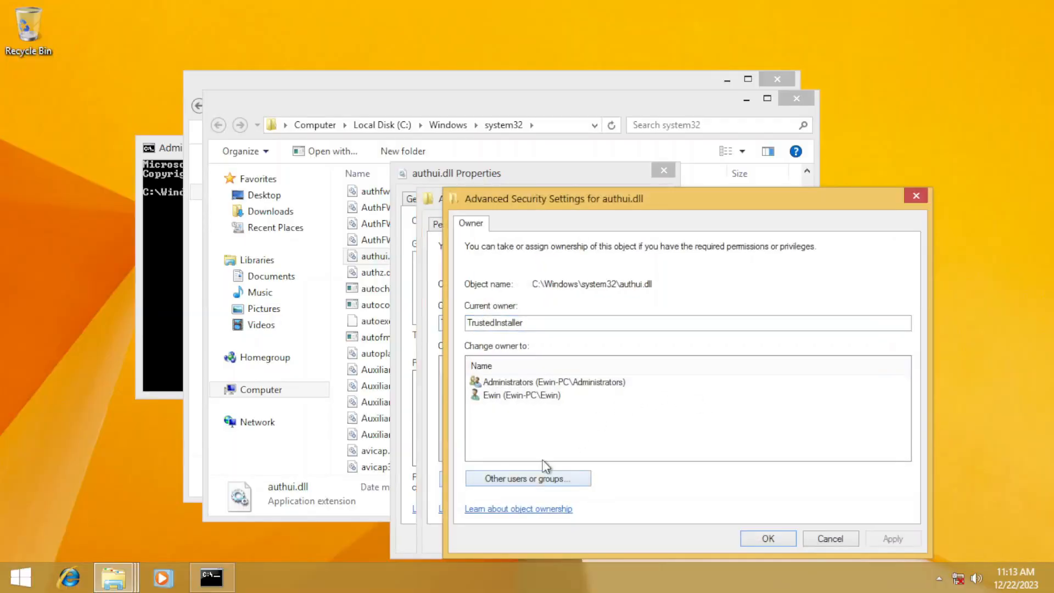
click(766, 539)
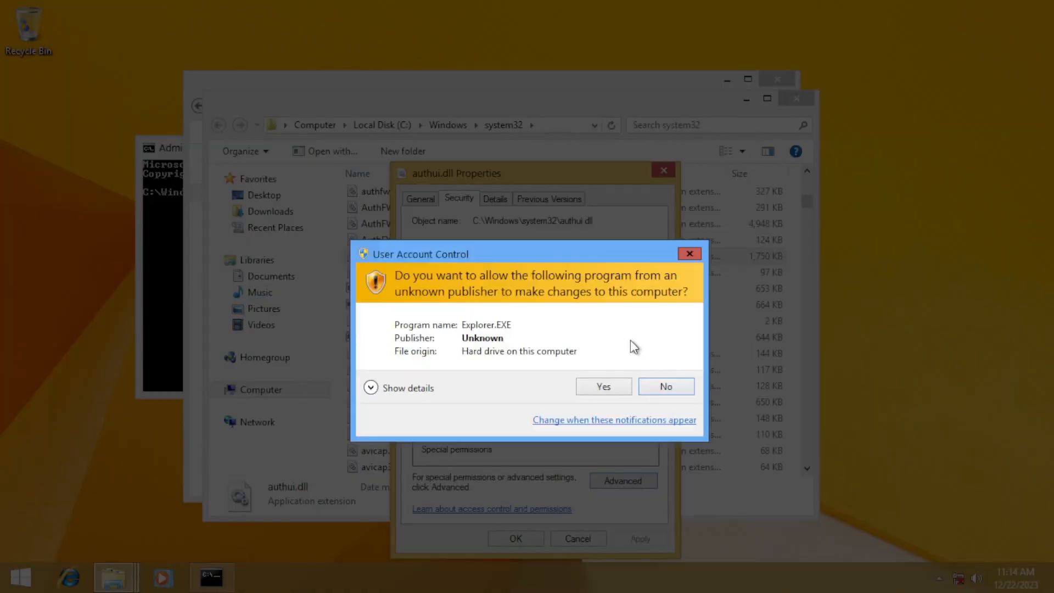
click(602, 386)
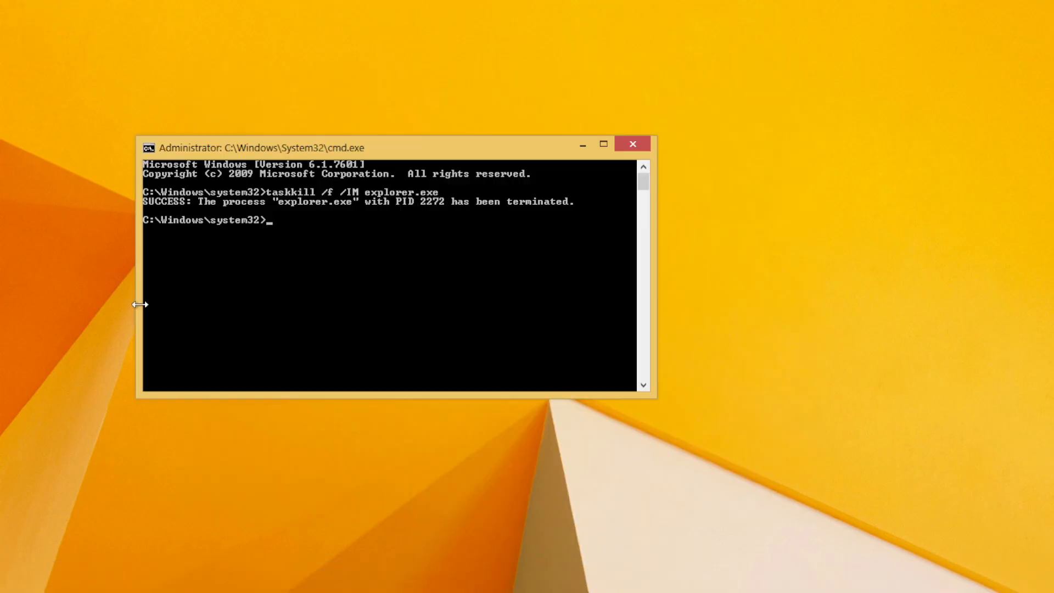
Rename authui.dll to authui_old.dll and begin copying the new authui.dll from the Downloads theme folder
text(ren)
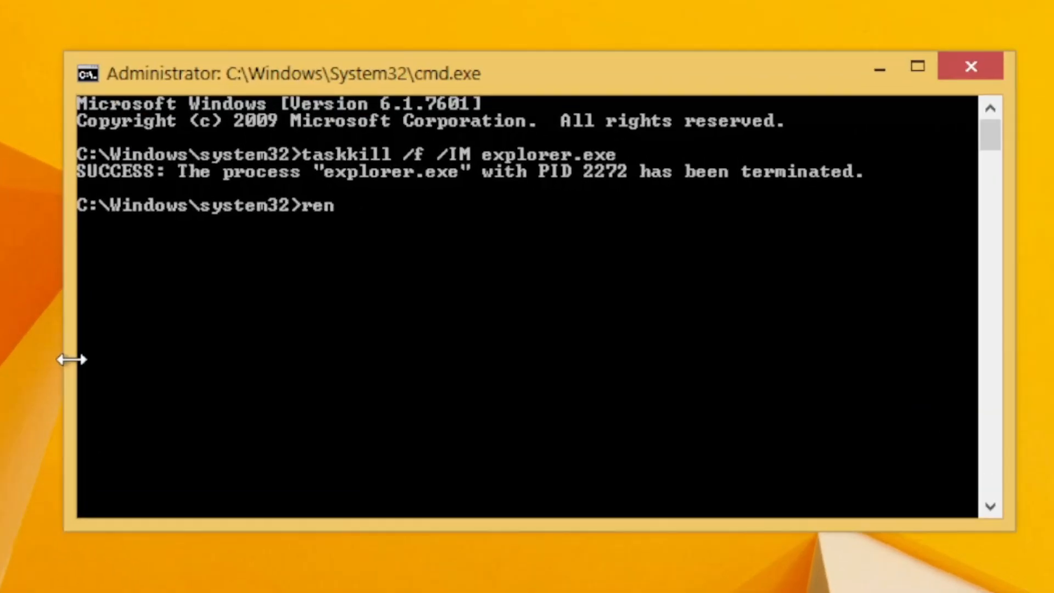
text(authui)
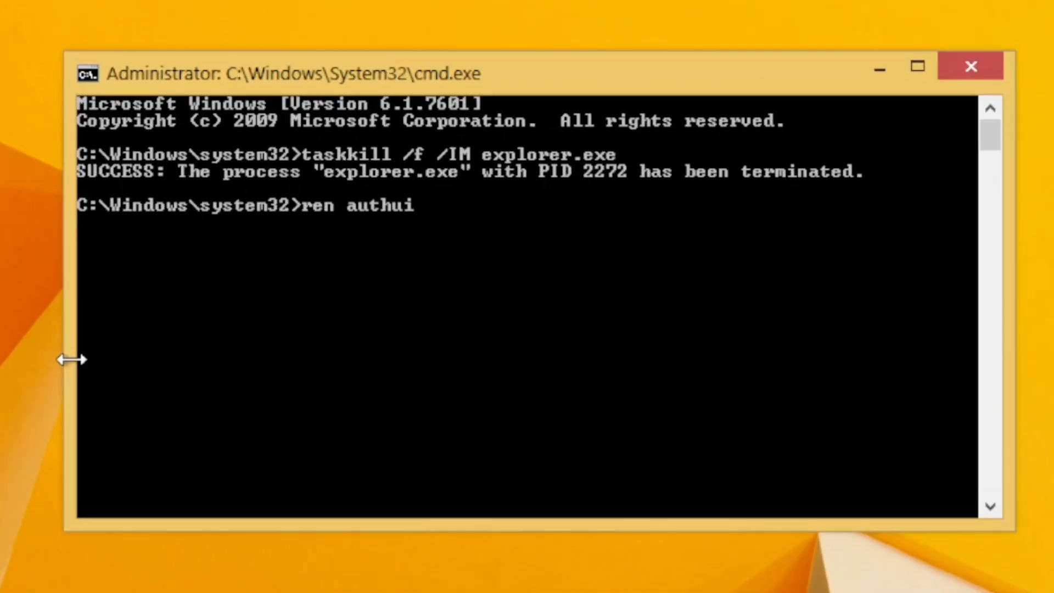
text(.dll)
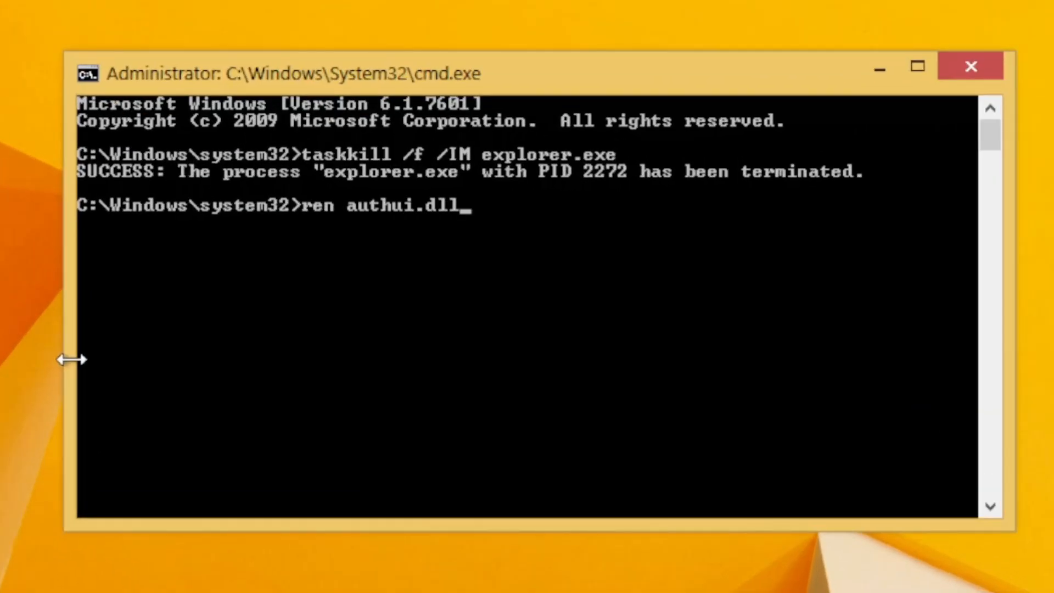
text(auth)
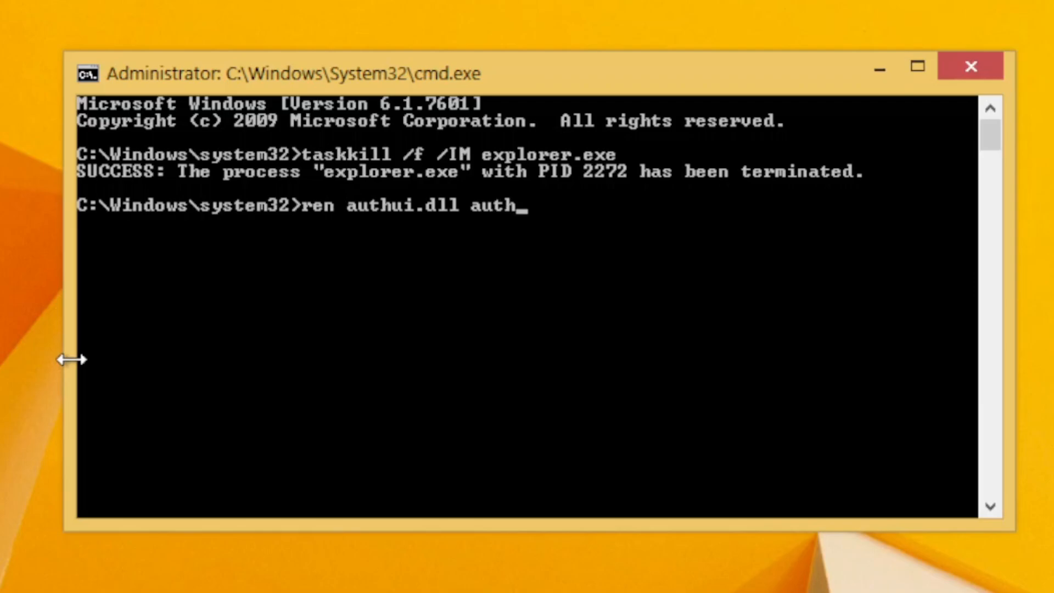
text(ui)
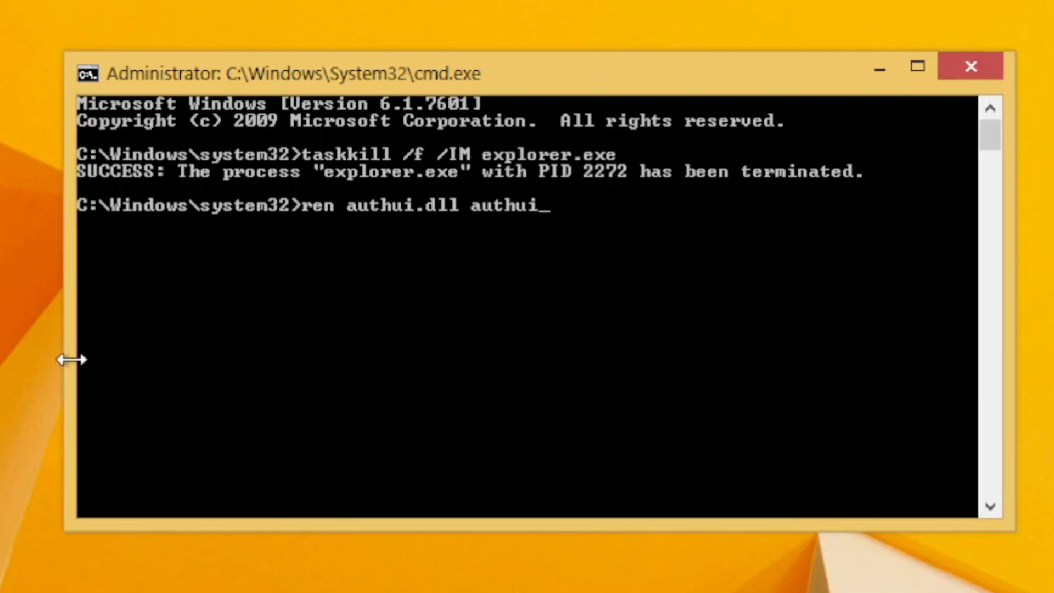
text(old.dll)
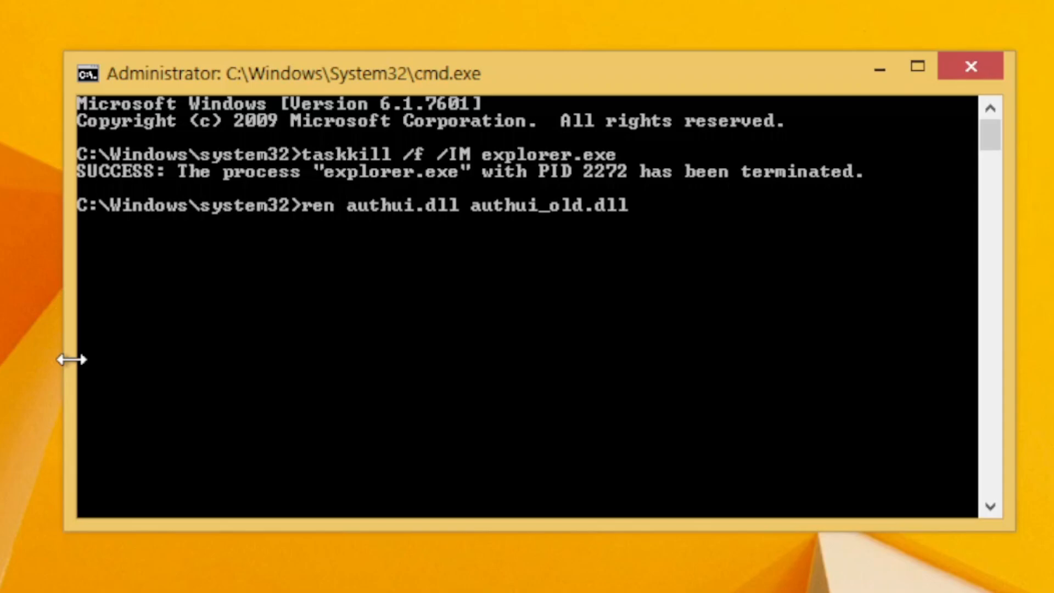
key(Return)
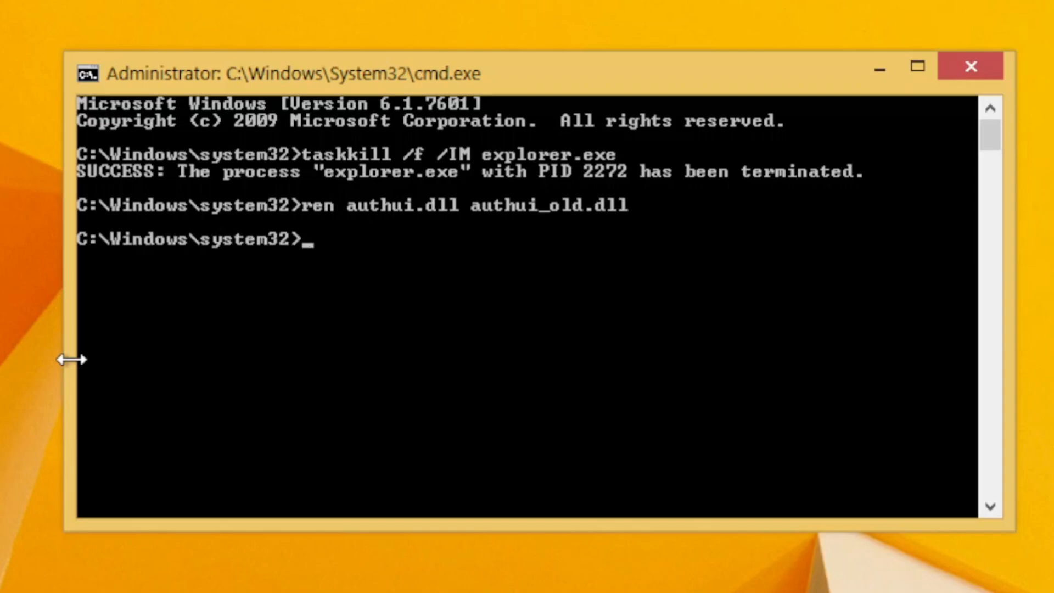
text(copy ")
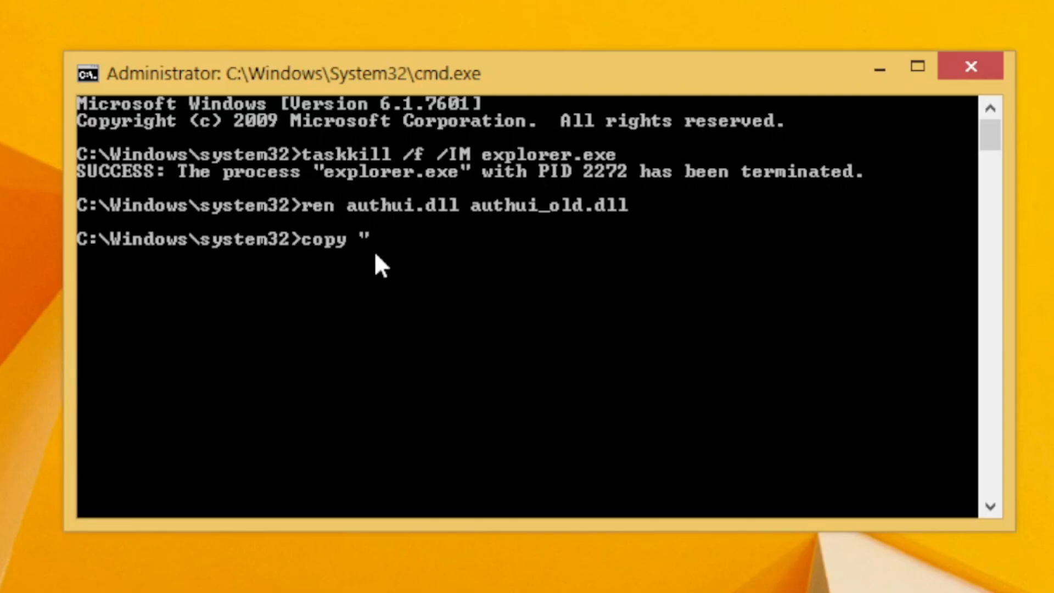
text(C:\Users\Ewin\Downloads\windows_8_8_1_theme_for_windows_7_by_mare_m_d59vtny\Windows 8^8.1 Extras\Logon Screen\Default\32-BIT Users\System32\au)
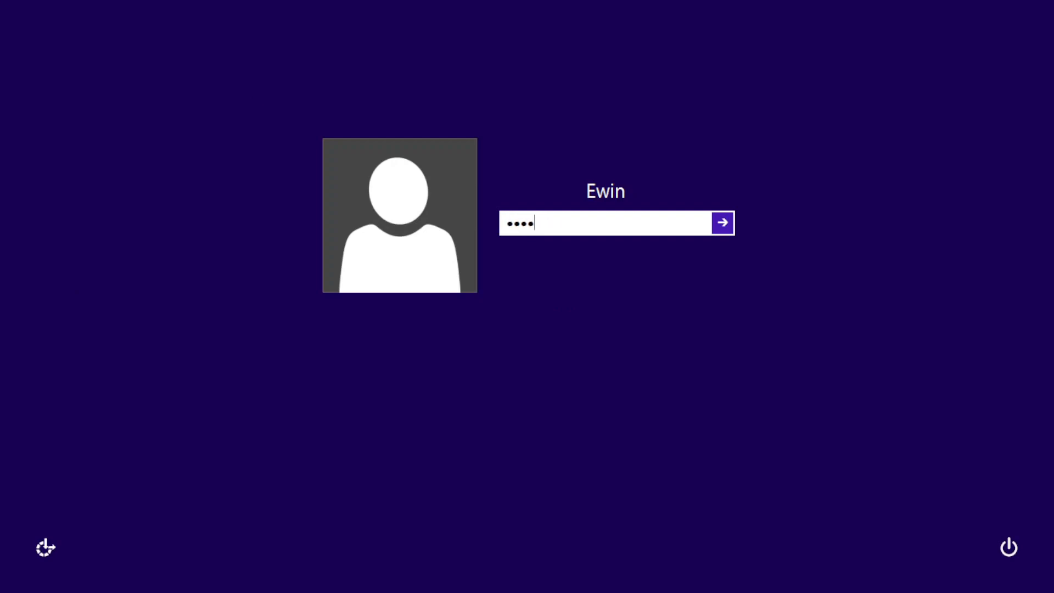
Enter the password on the Windows 8.1-style logon screen and sign in
text(password)
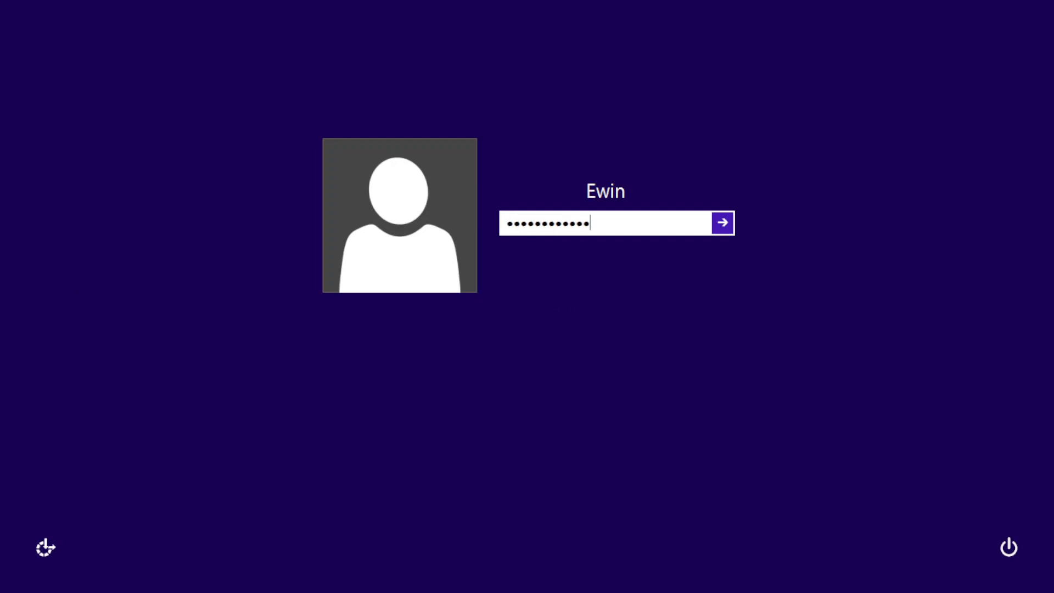
click(722, 223)
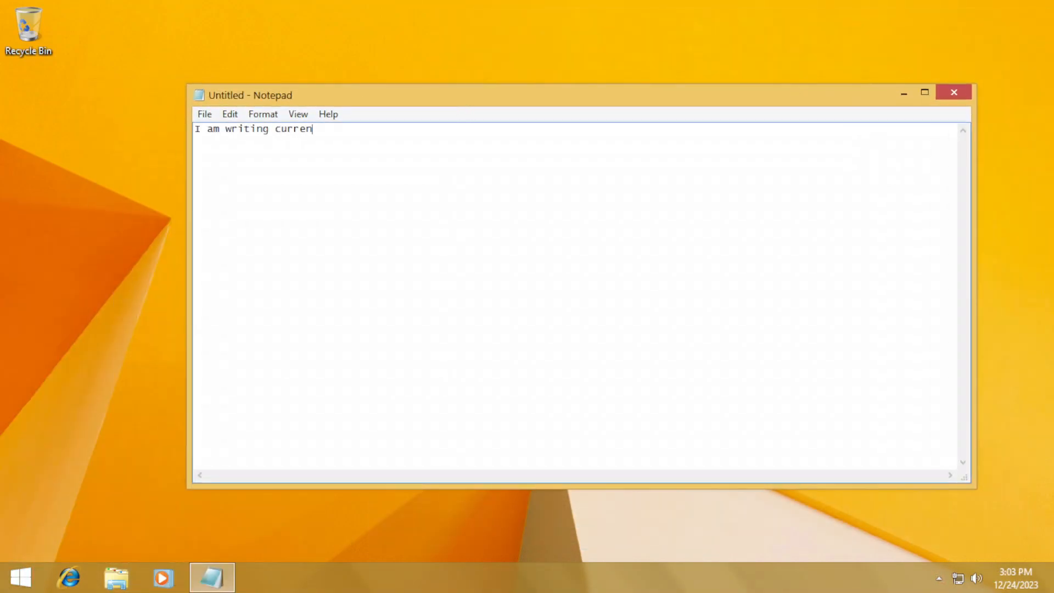
Finish the Notepad sentence, move spade cards in Spider Solitaire, and search for Windows Media Center
text(tly on a Notepad, what do you think?)
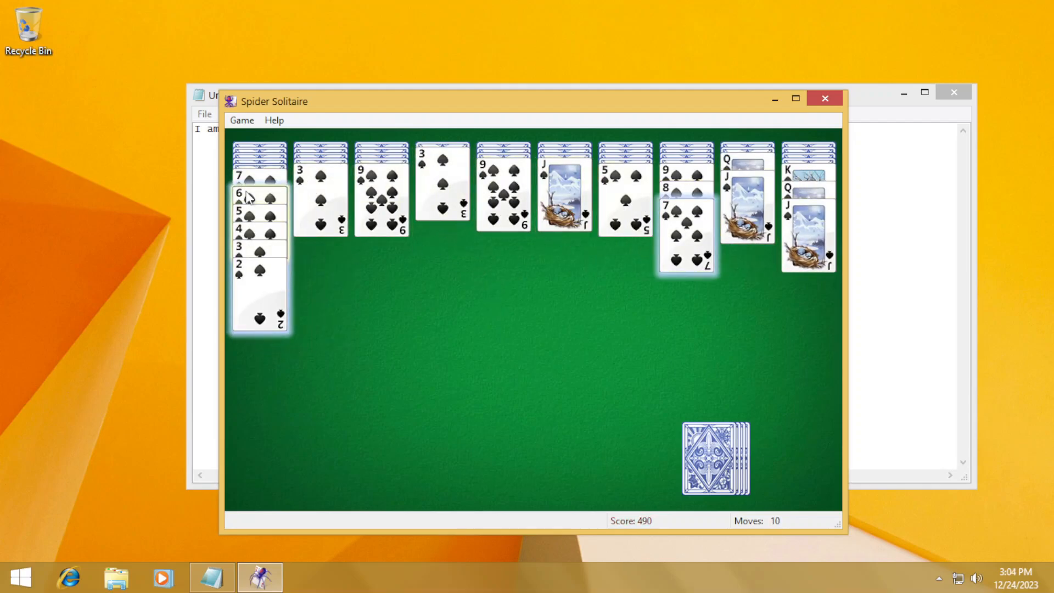
click(716, 459)
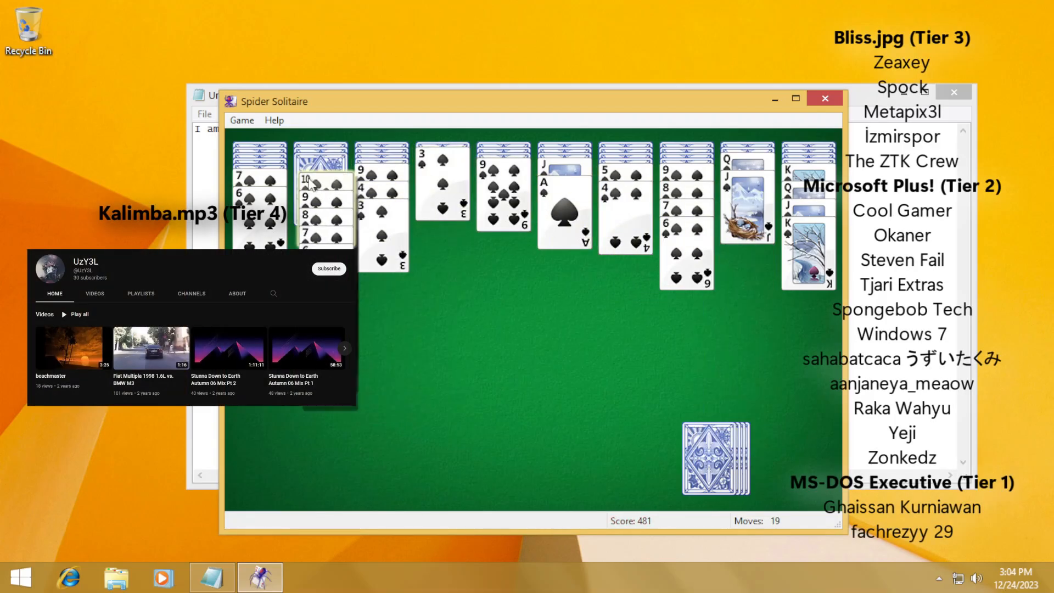
click(9, 577)
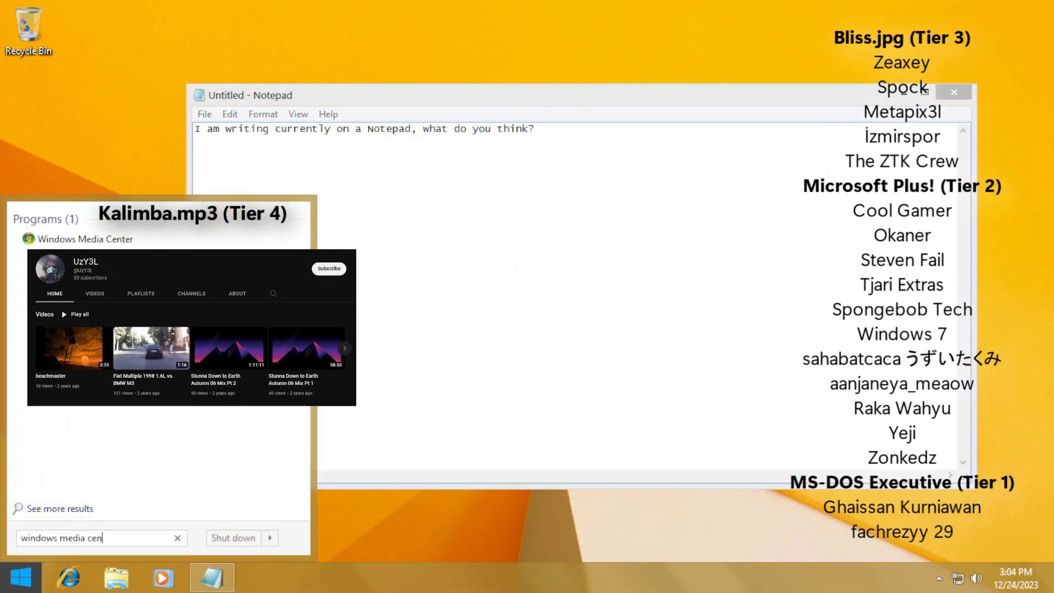